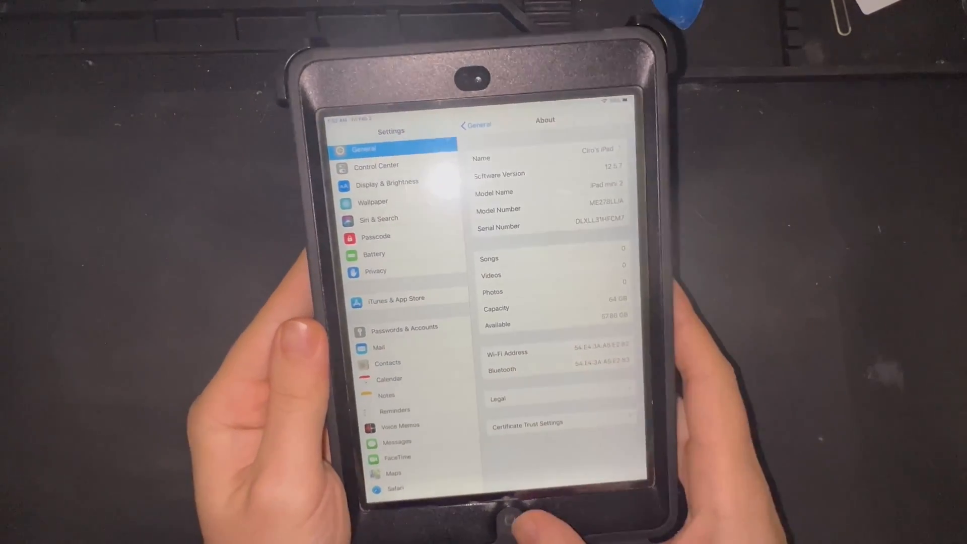
Dismiss the address bar's Favorites popover and highlight 'A7' in the LeetDown README.
key(home)
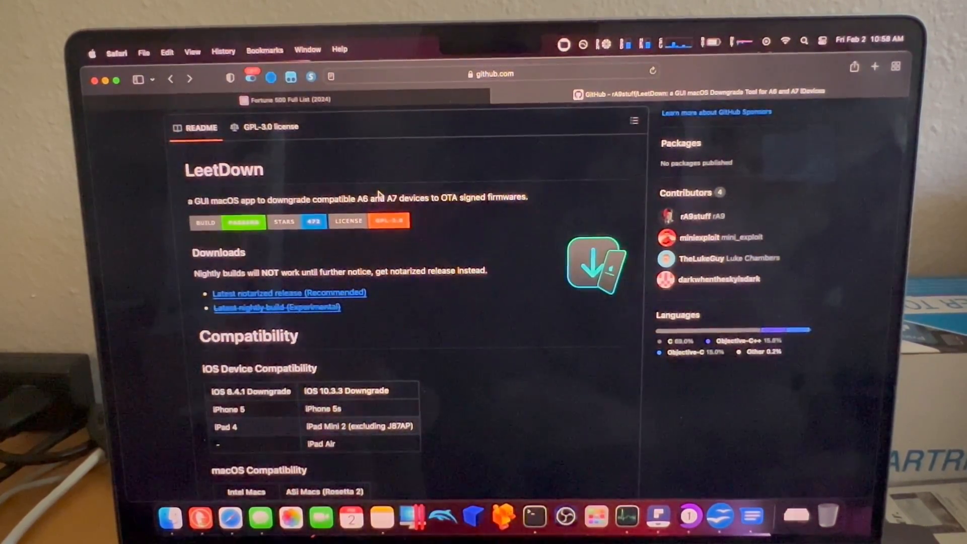
mouse_move(355, 173)
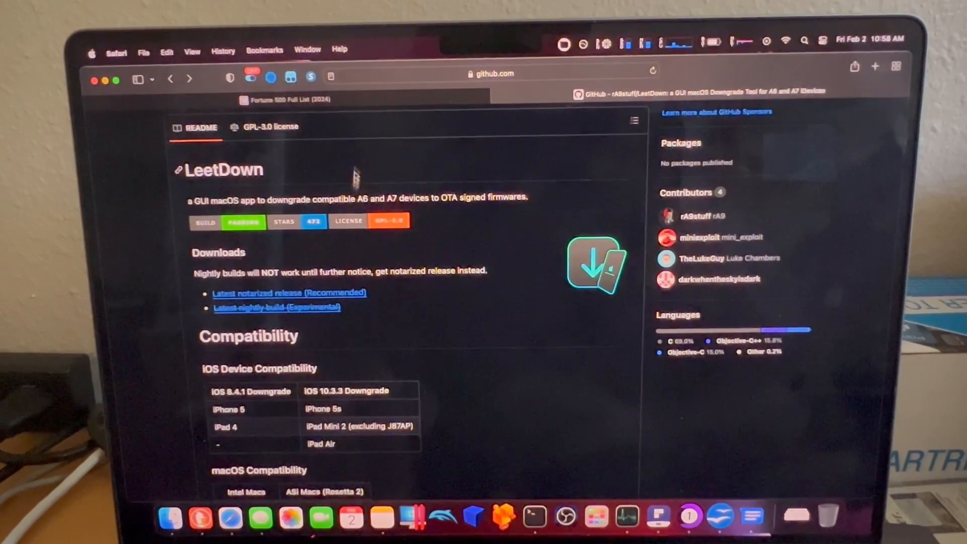
click(490, 73)
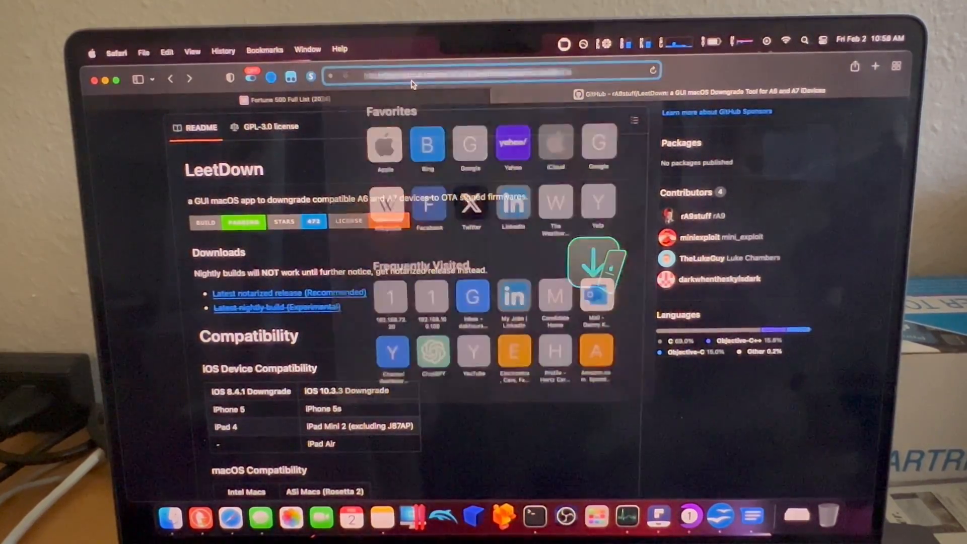
click(487, 73)
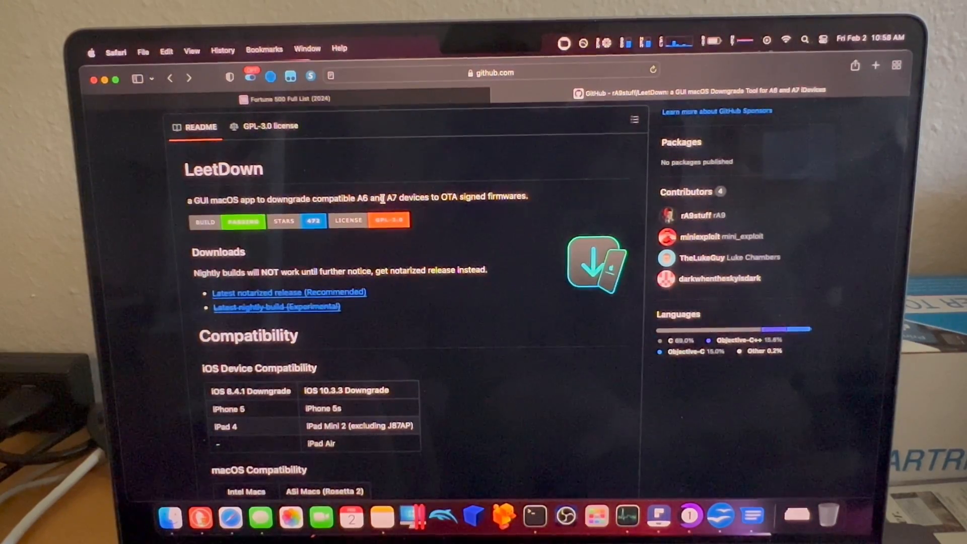
double_click(391, 199)
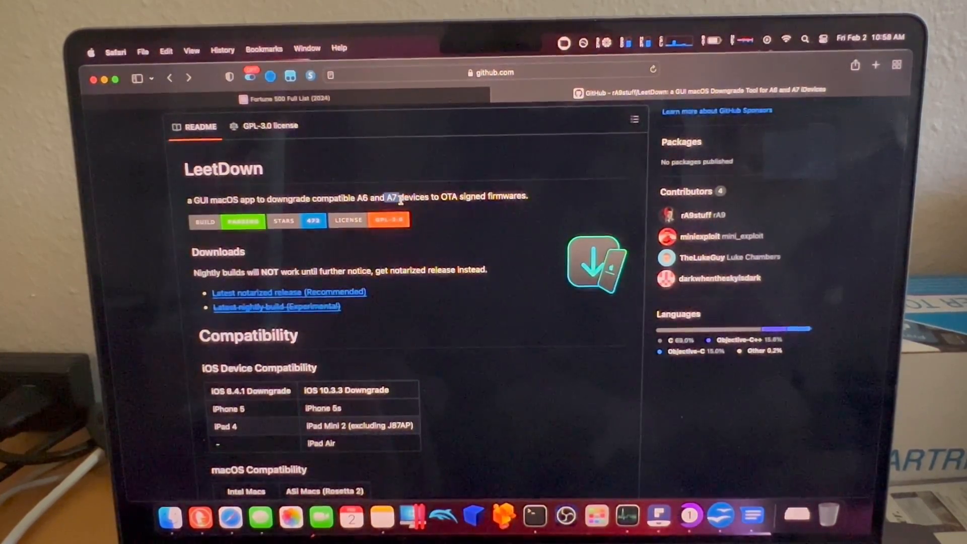
Scroll down the README to the iOS device and macOS compatibility tables.
scroll(down, 3)
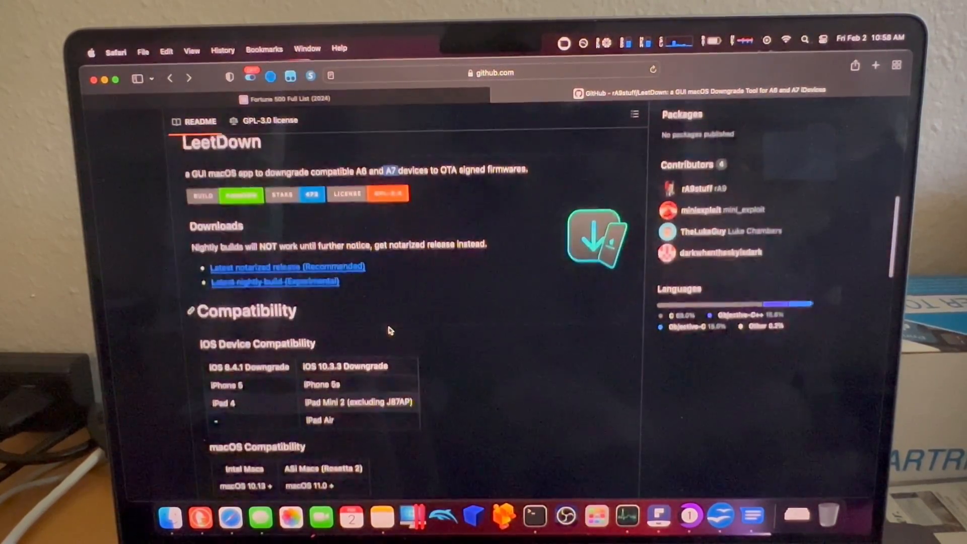
scroll(down, 3)
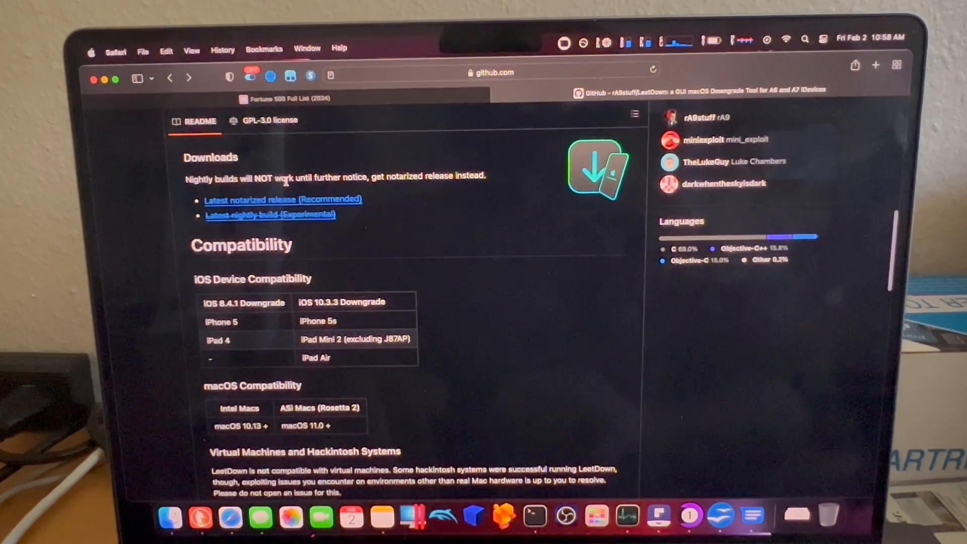
mouse_move(410, 176)
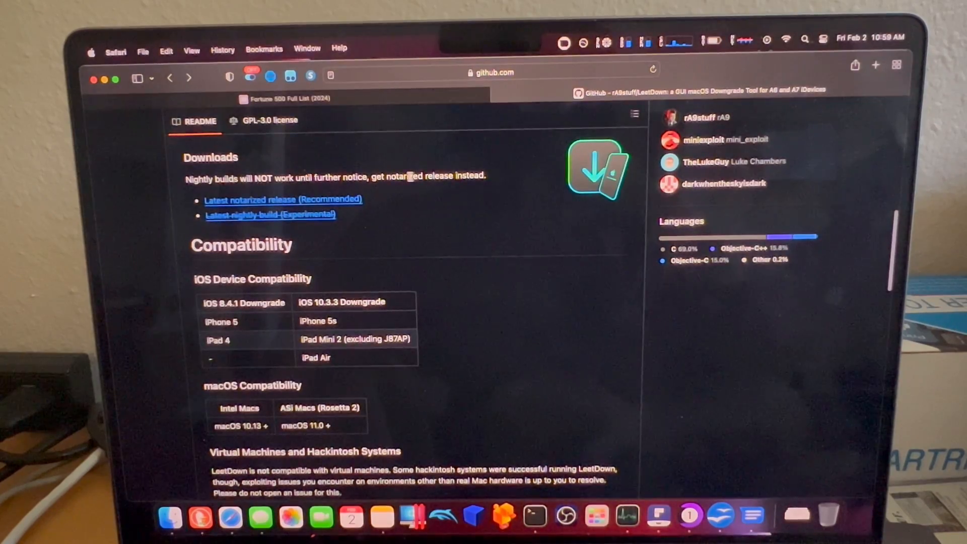
mouse_move(397, 226)
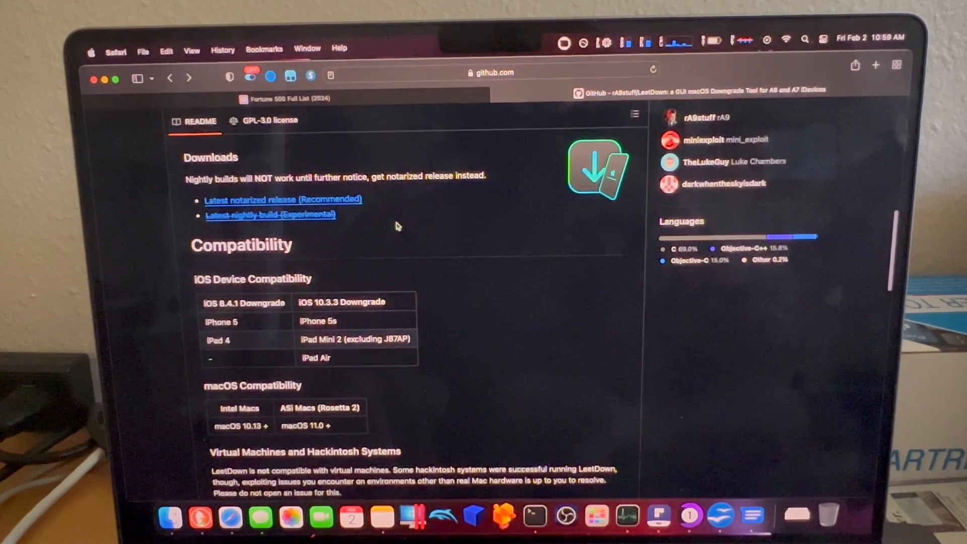
scroll(down, 3)
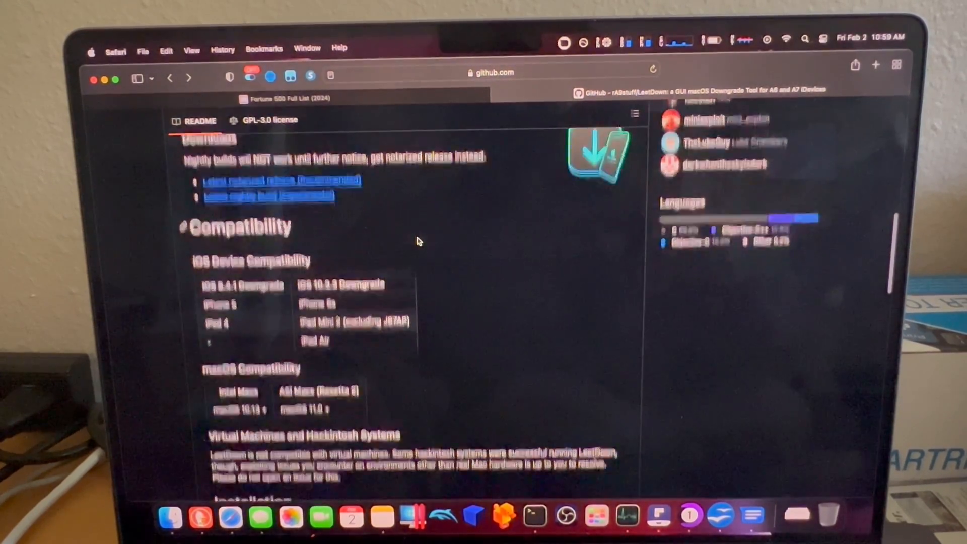
scroll(down, 3)
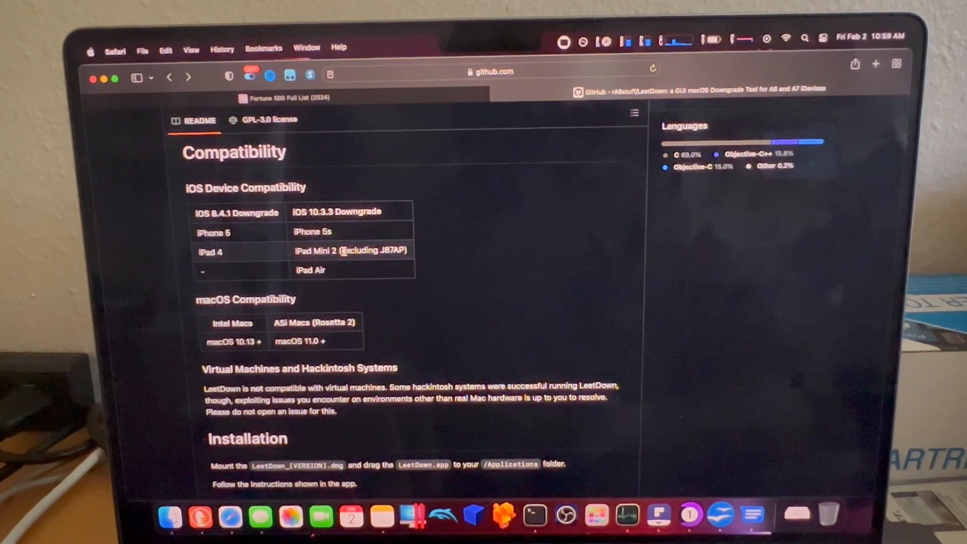
Highlight the 'excluding J87AP' note, then scroll to Installation and Troubleshooting.
double_click(370, 250)
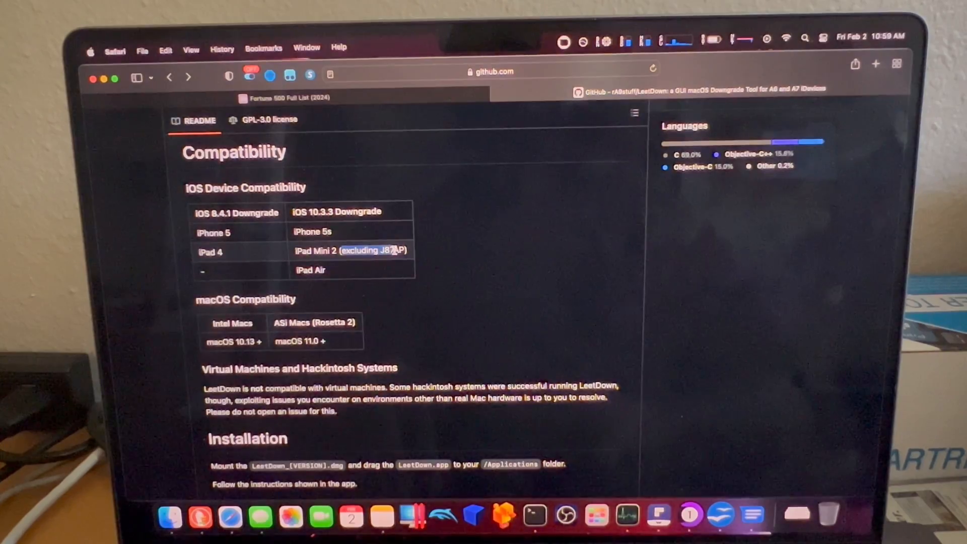
double_click(367, 250)
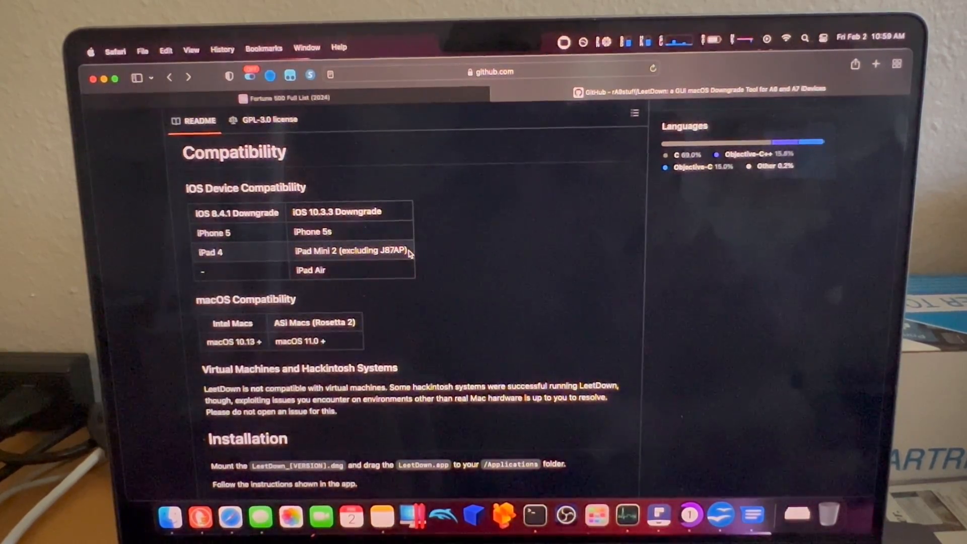
double_click(393, 250)
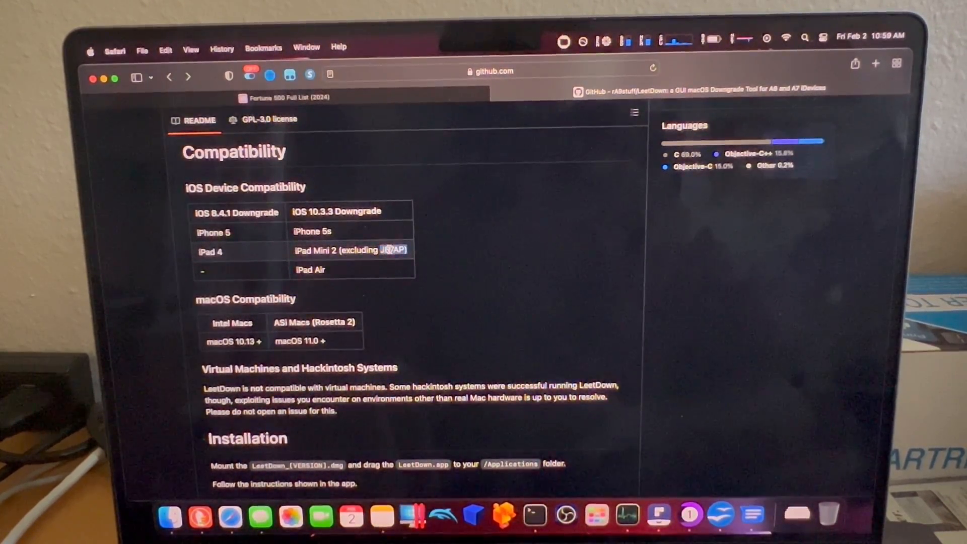
scroll(down, 3)
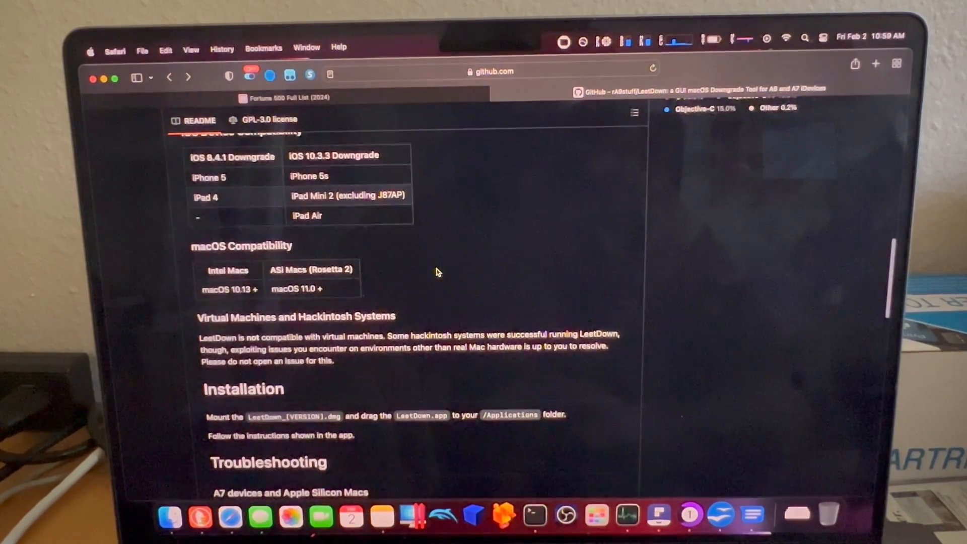
scroll(down, 3)
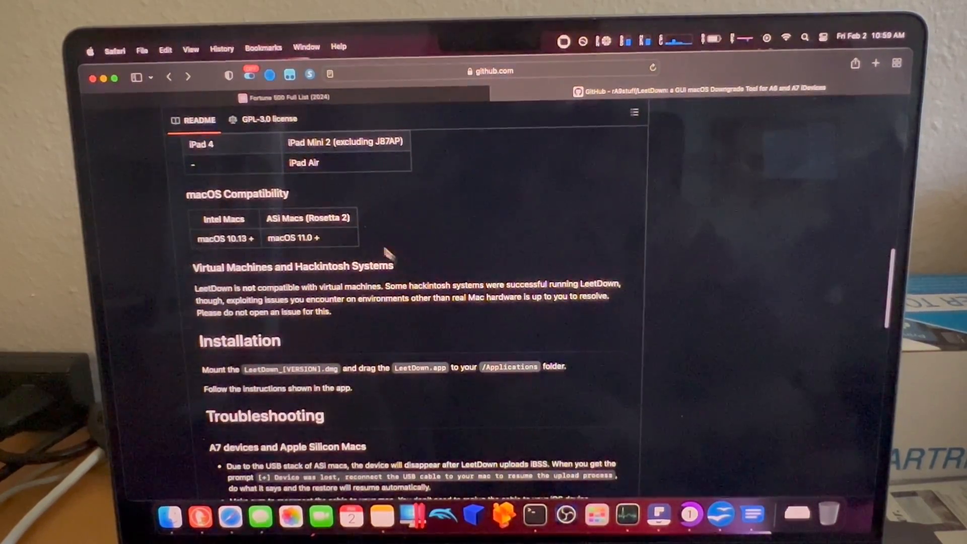
scroll(down, 3)
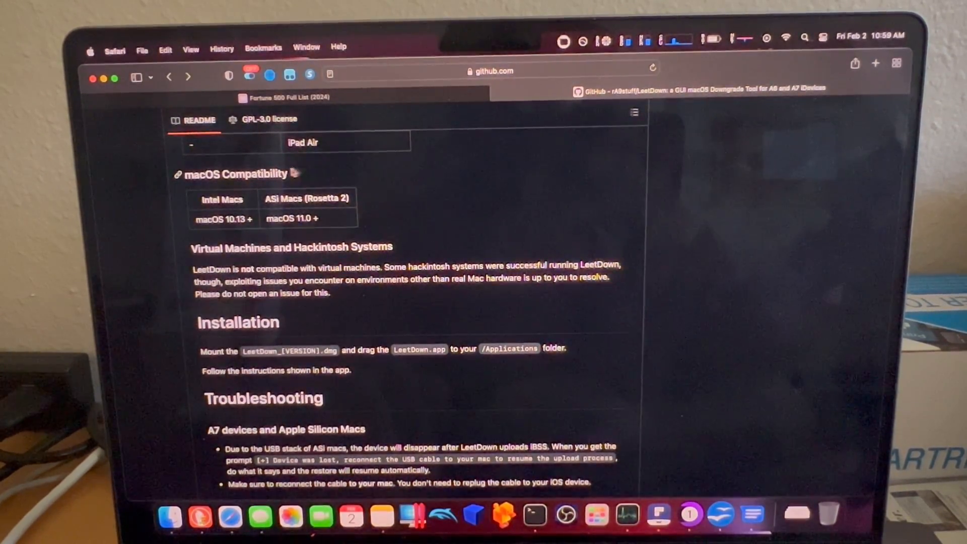
mouse_move(293, 256)
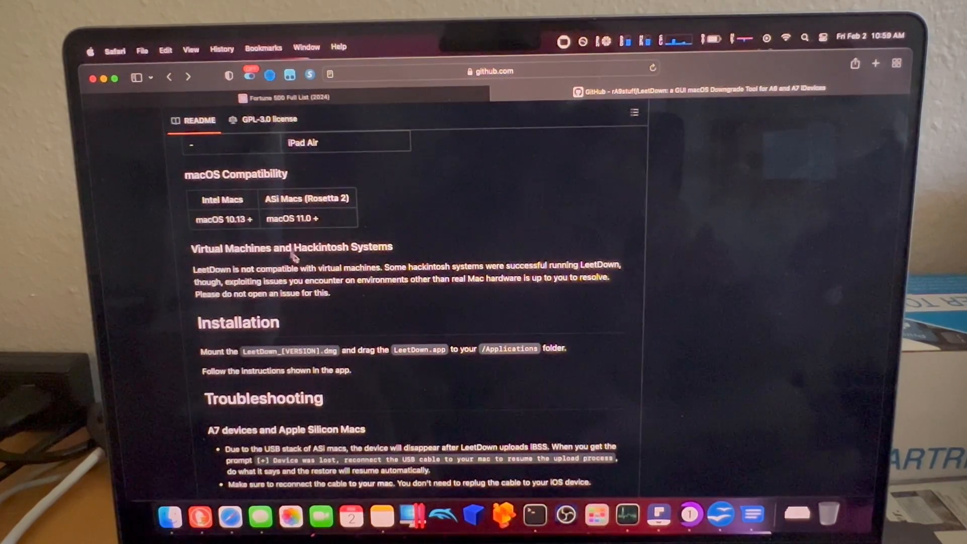
mouse_move(266, 220)
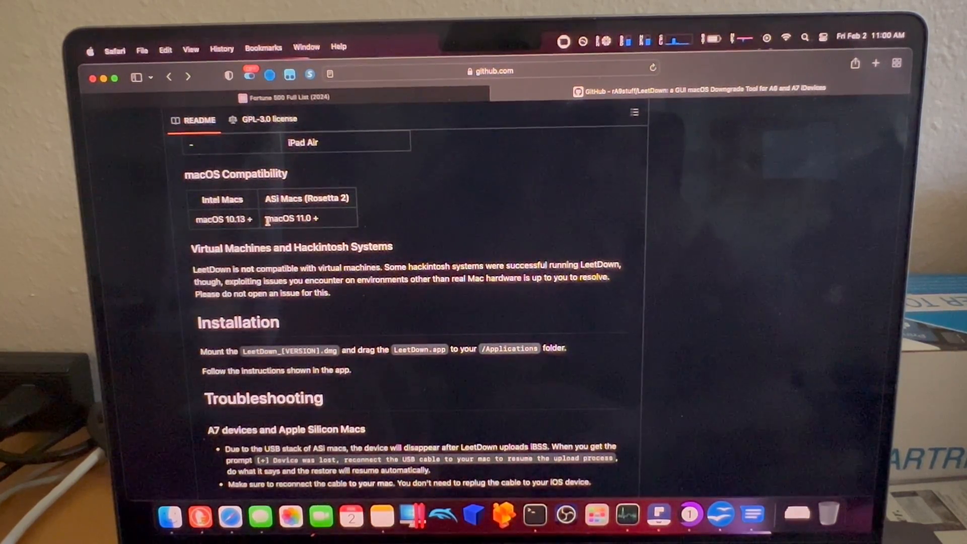
click(91, 51)
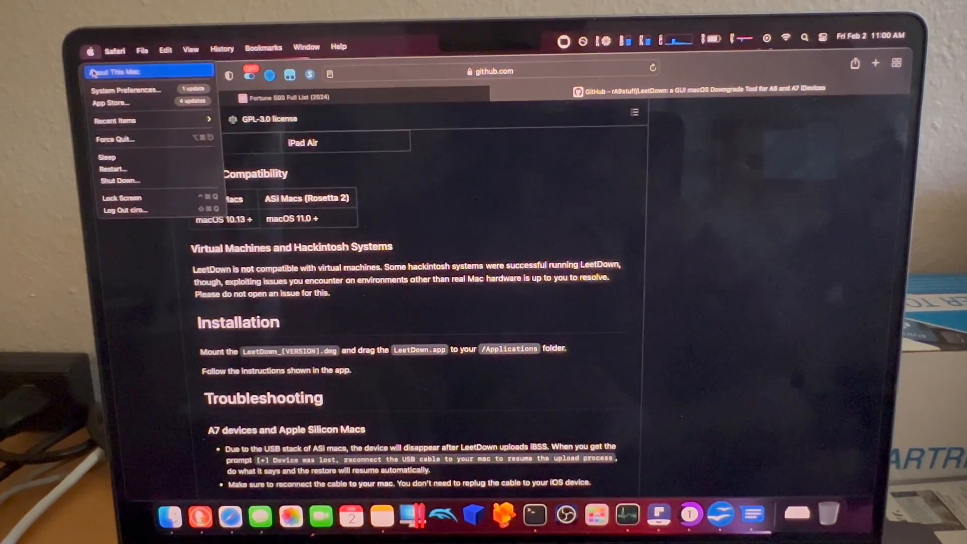
click(114, 71)
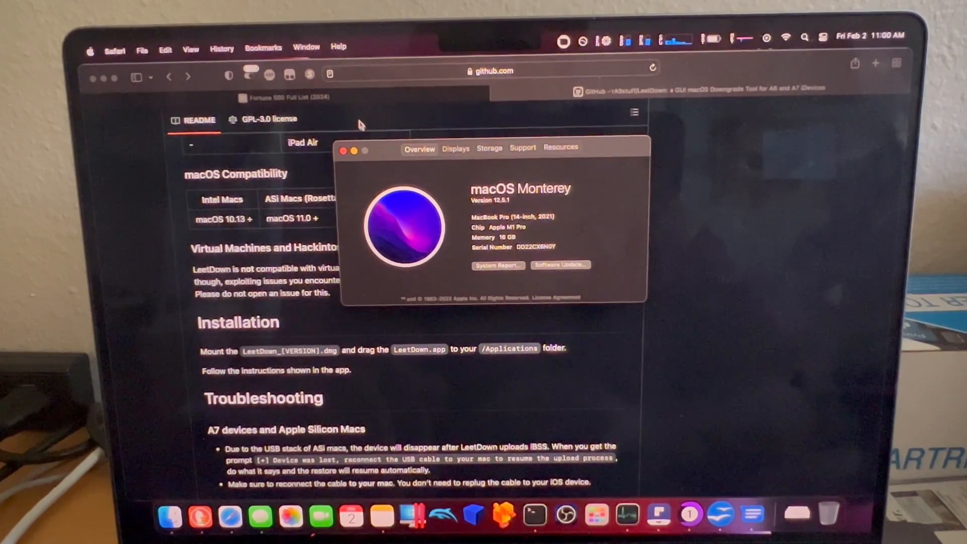
click(345, 151)
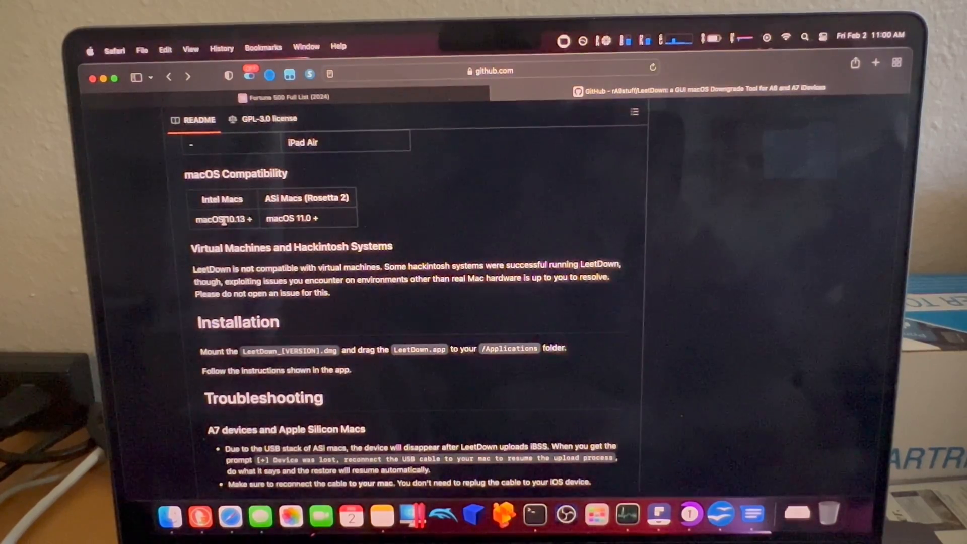
double_click(237, 218)
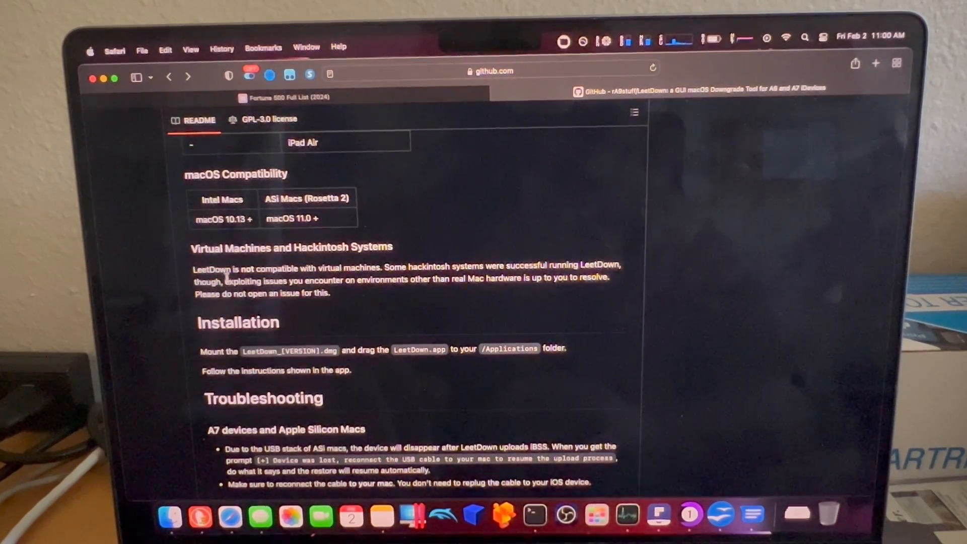
scroll(down, 3)
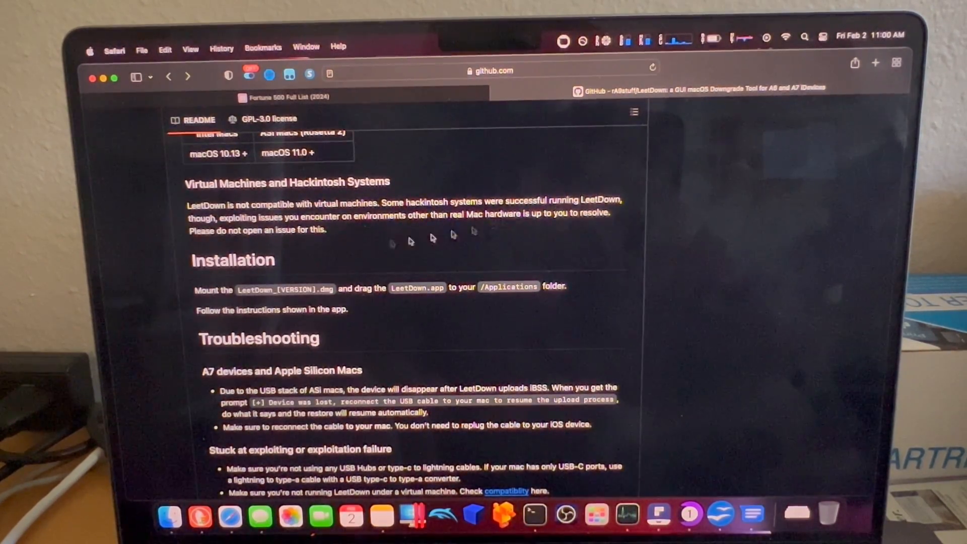
mouse_move(434, 225)
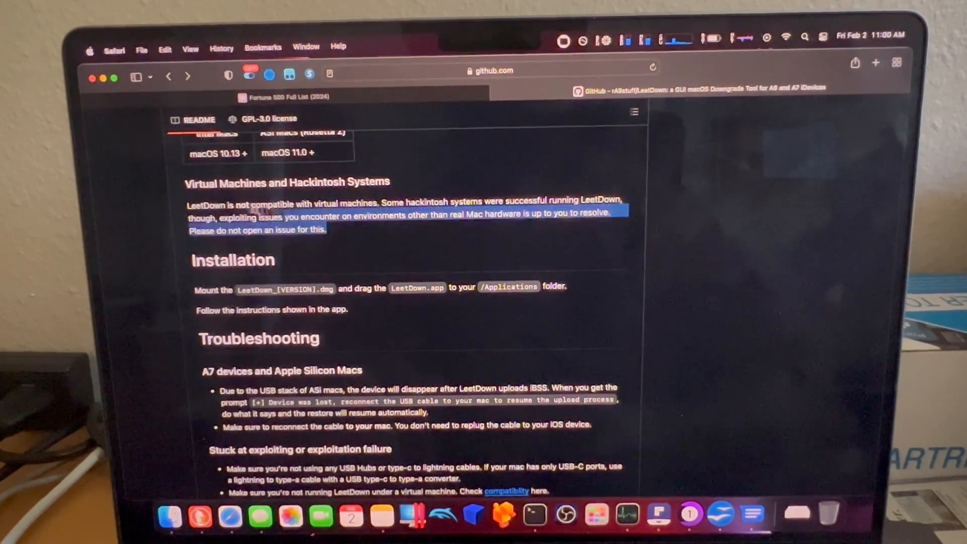
click(360, 233)
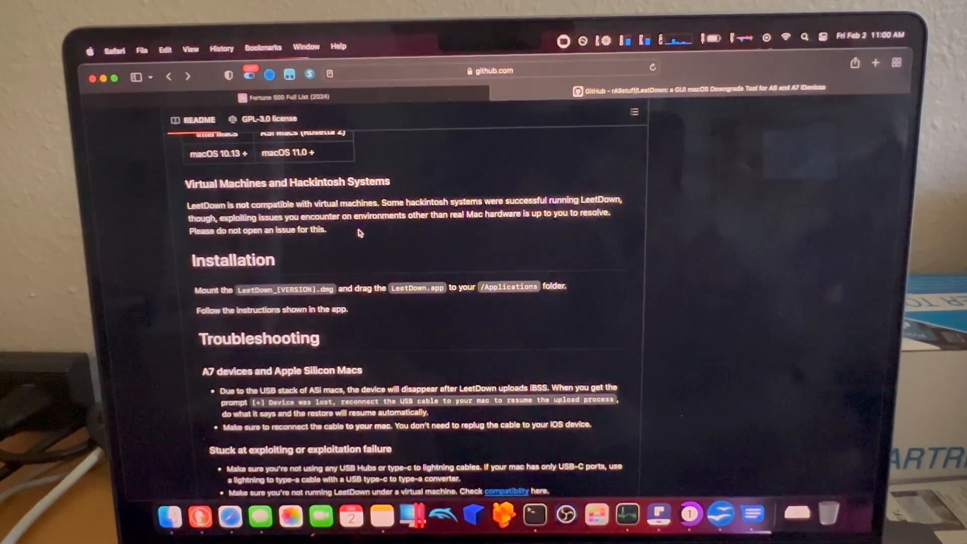
scroll(down, 3)
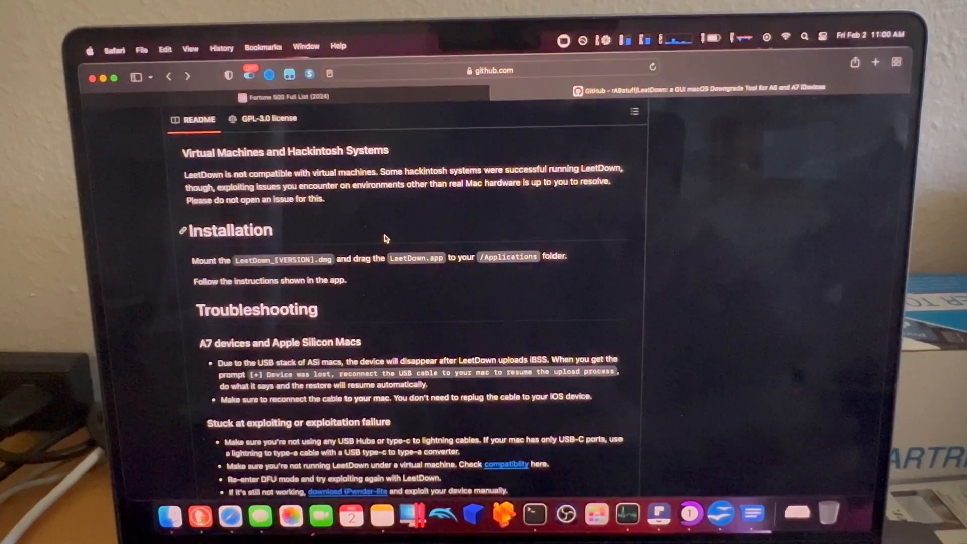
scroll(down, 3)
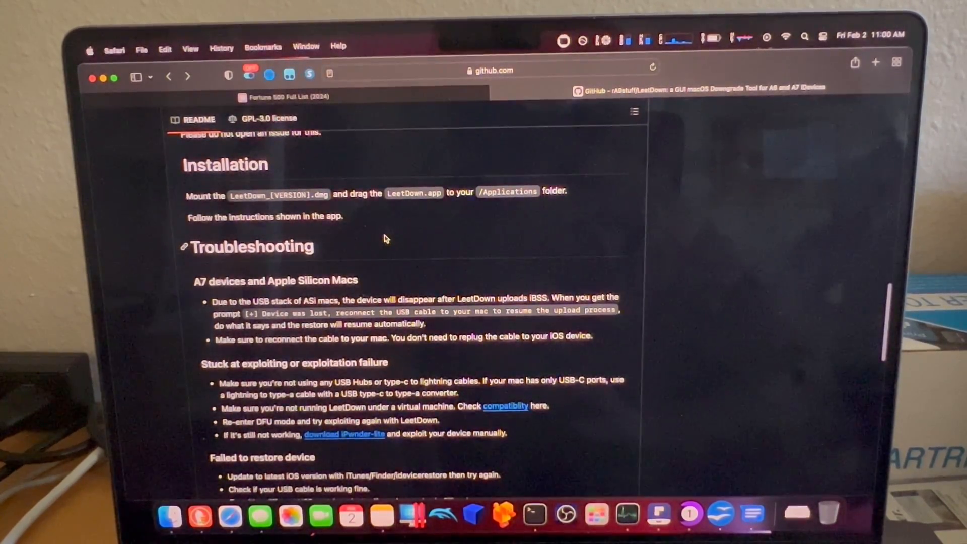
scroll(down, 3)
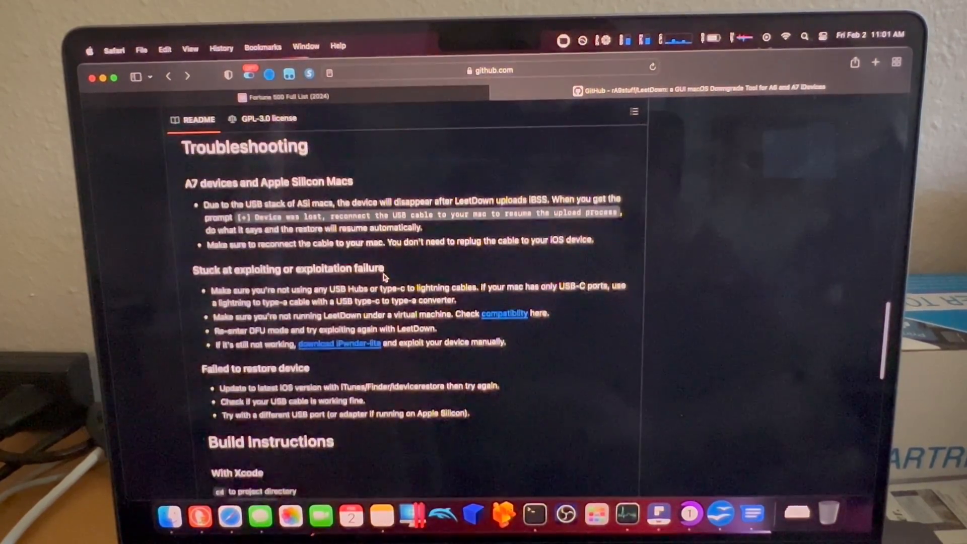
scroll(down, 3)
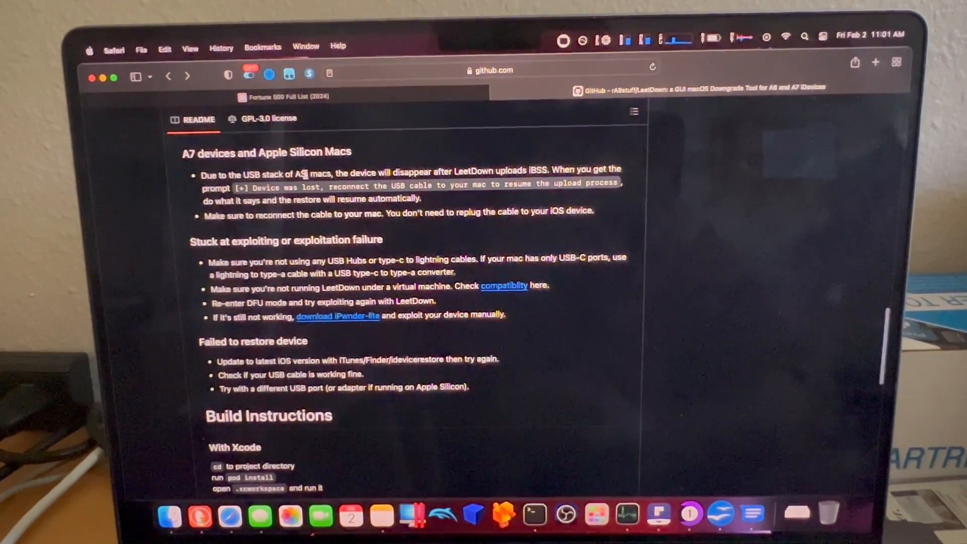
scroll(down, 3)
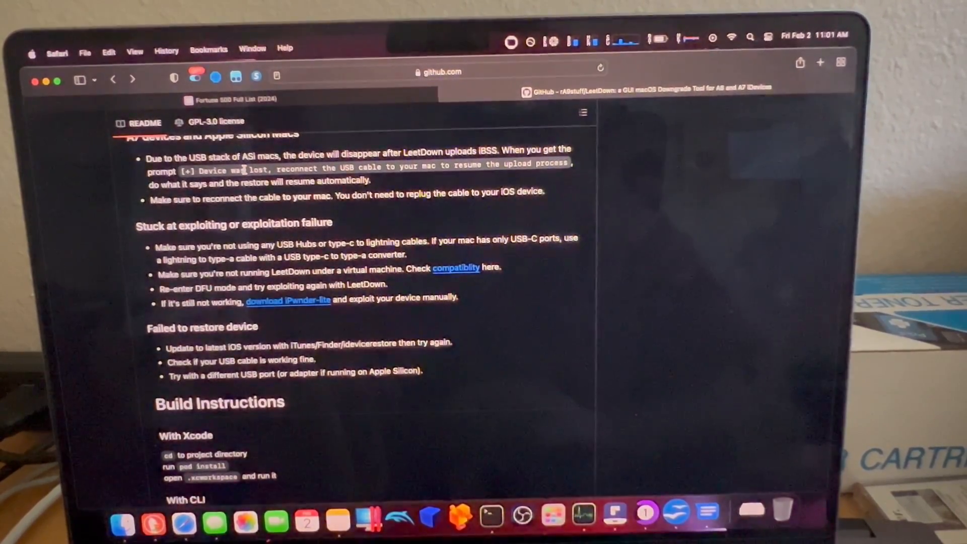
drag(247, 169, 431, 169)
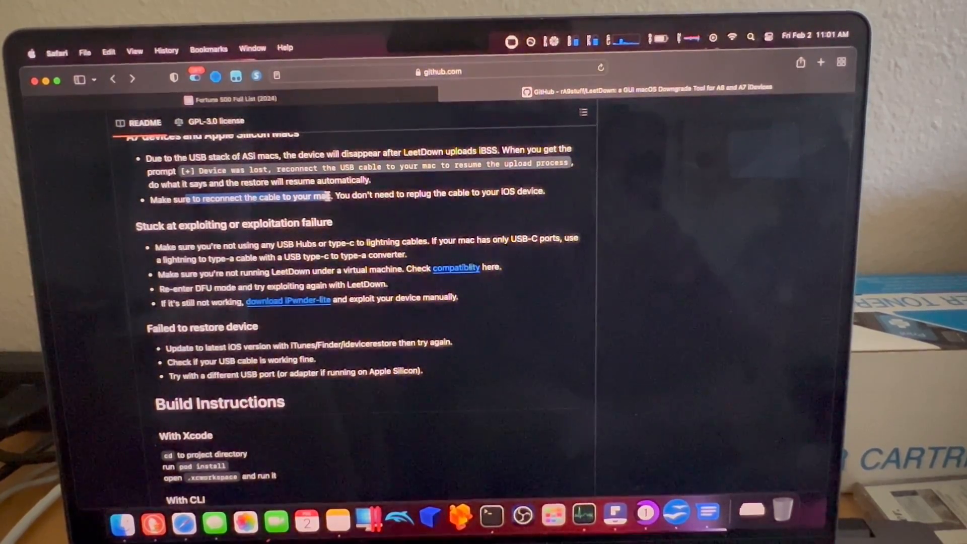
drag(332, 196, 540, 192)
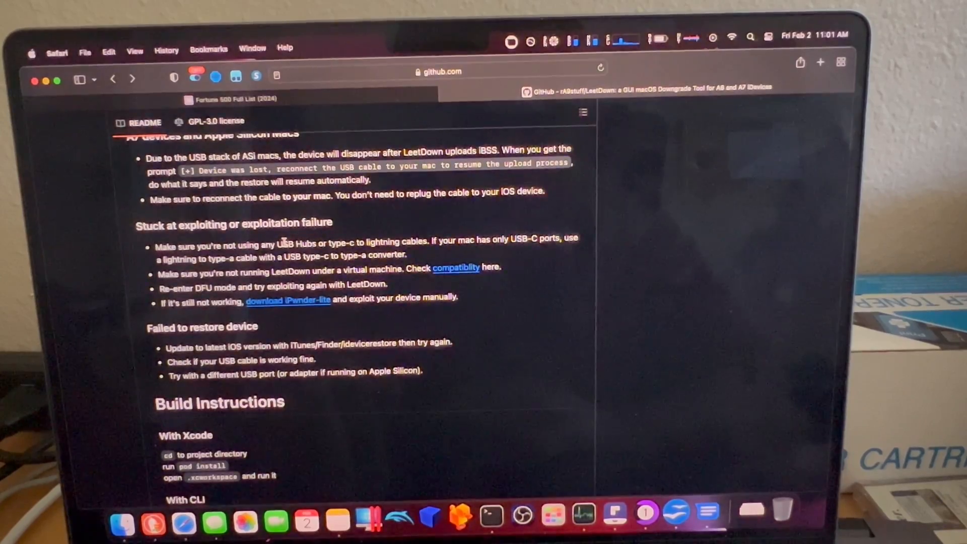
scroll(down, 3)
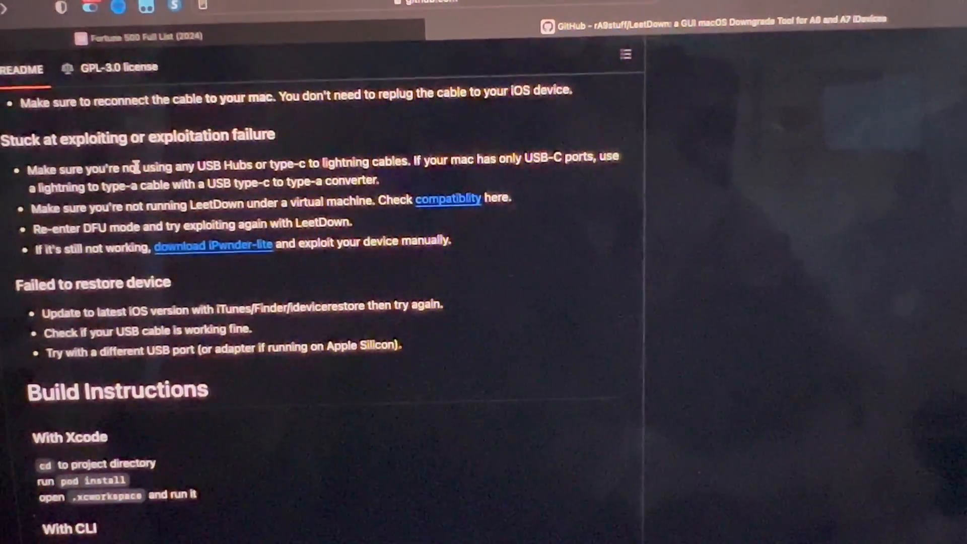
scroll(down, 3)
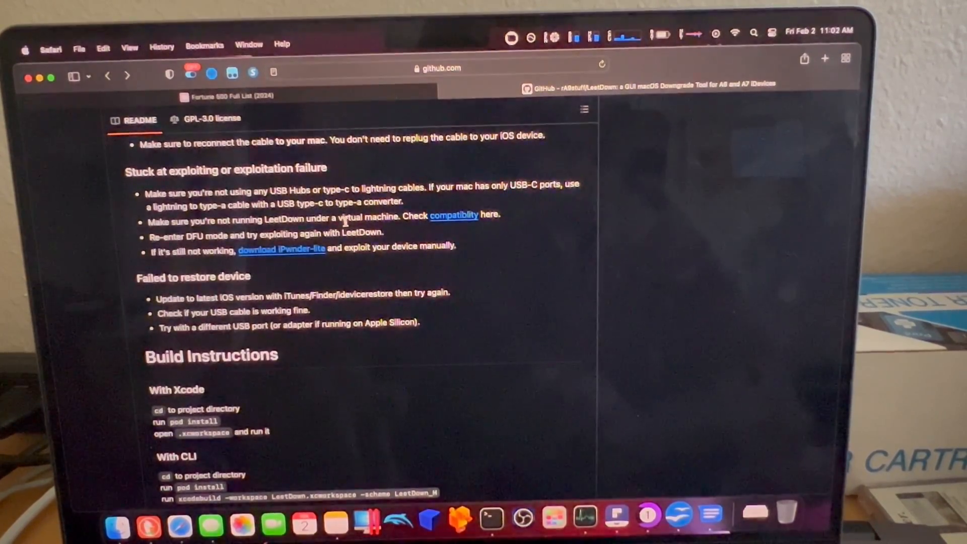
scroll(up, 3)
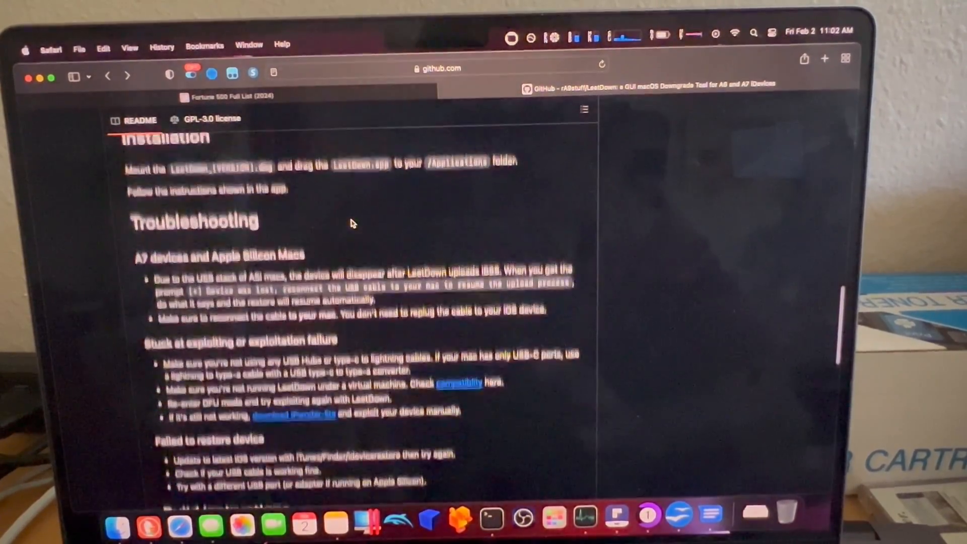
scroll(up, 3)
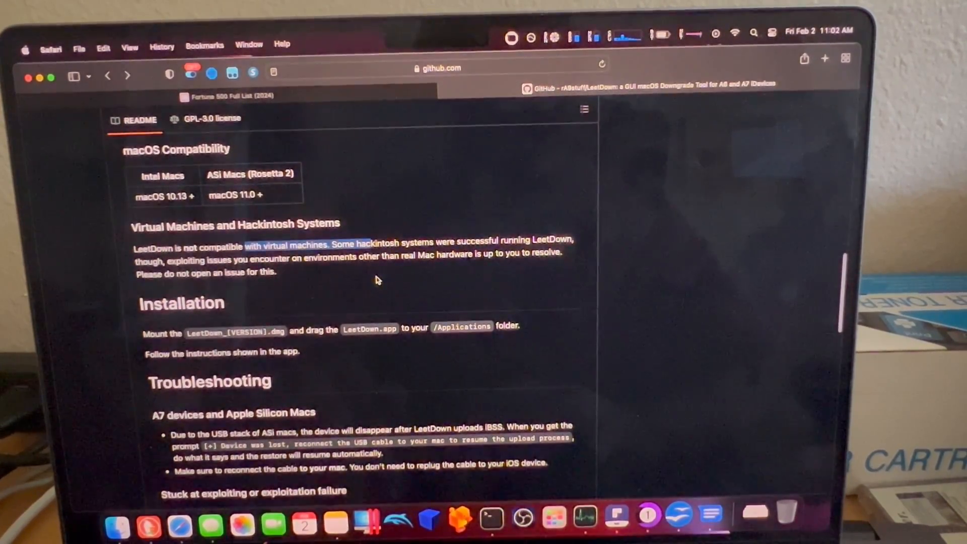
scroll(down, 3)
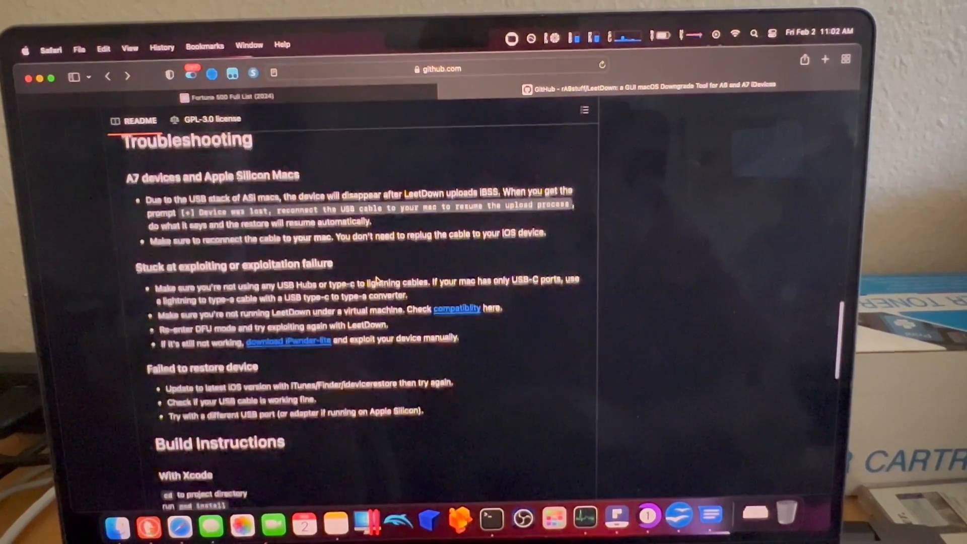
scroll(down, 3)
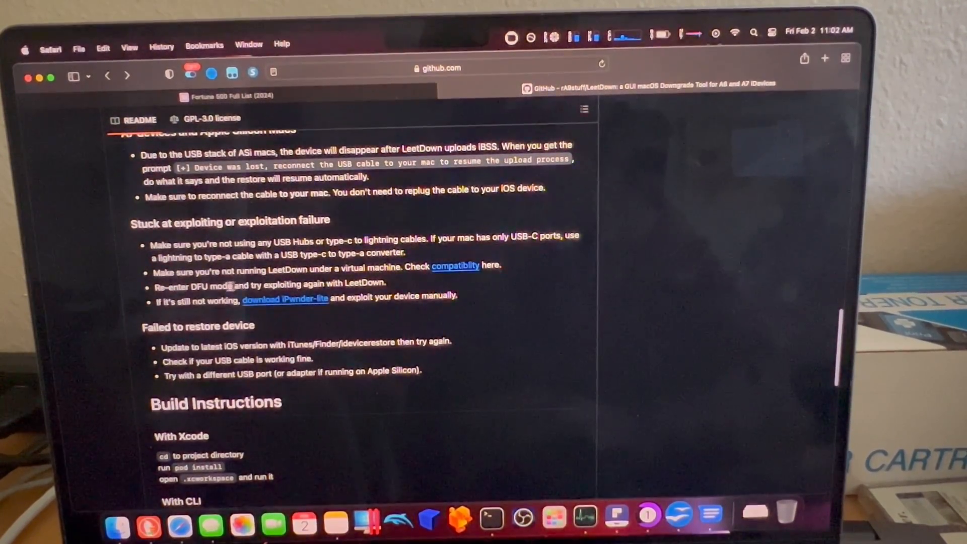
scroll(down, 3)
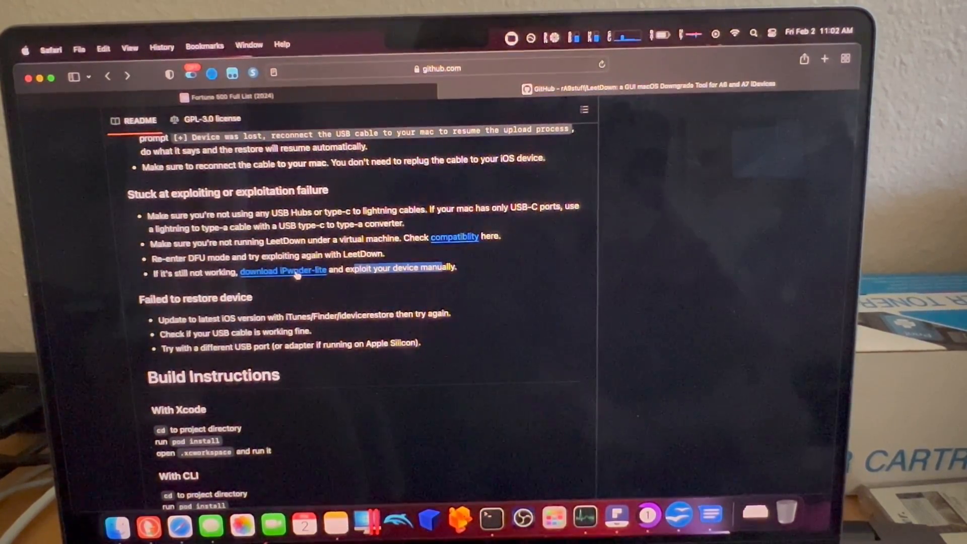
scroll(down, 3)
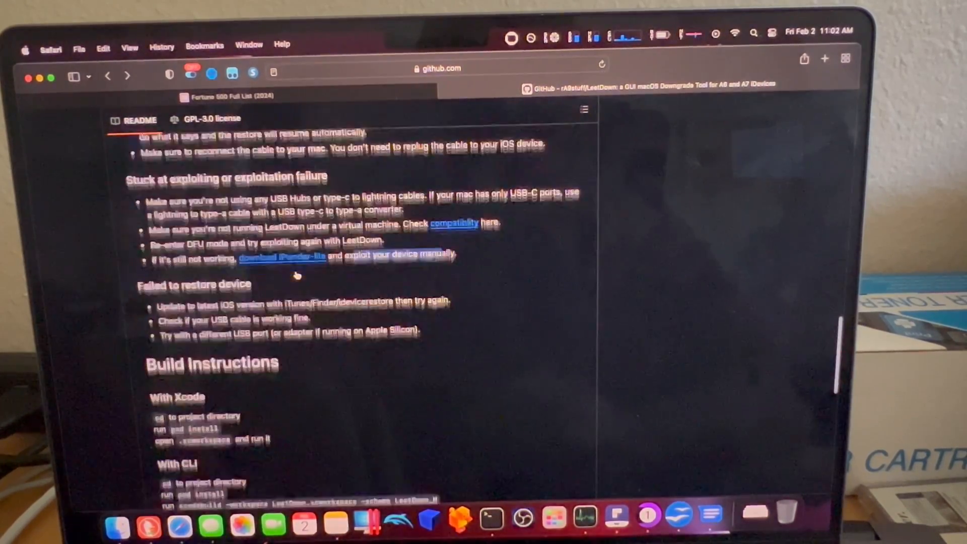
scroll(down, 3)
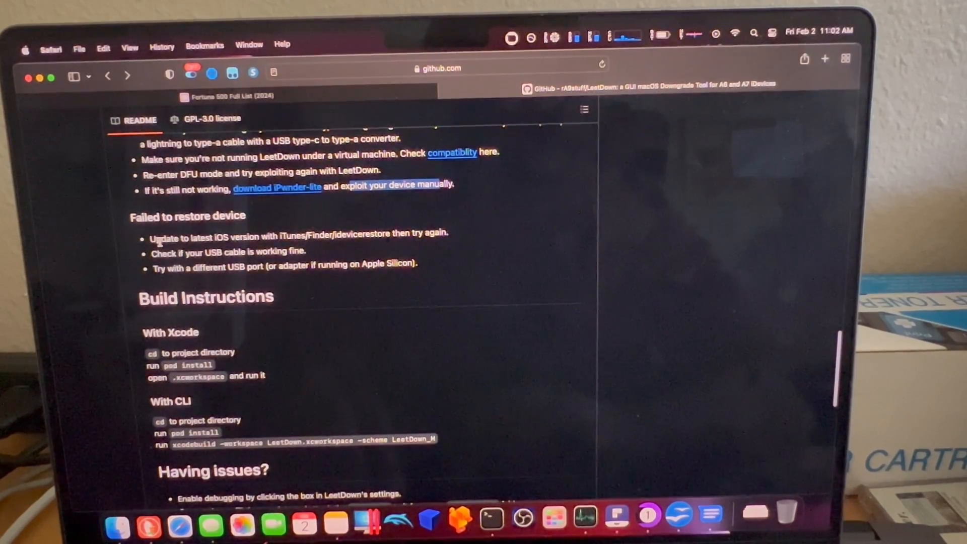
drag(150, 235, 449, 236)
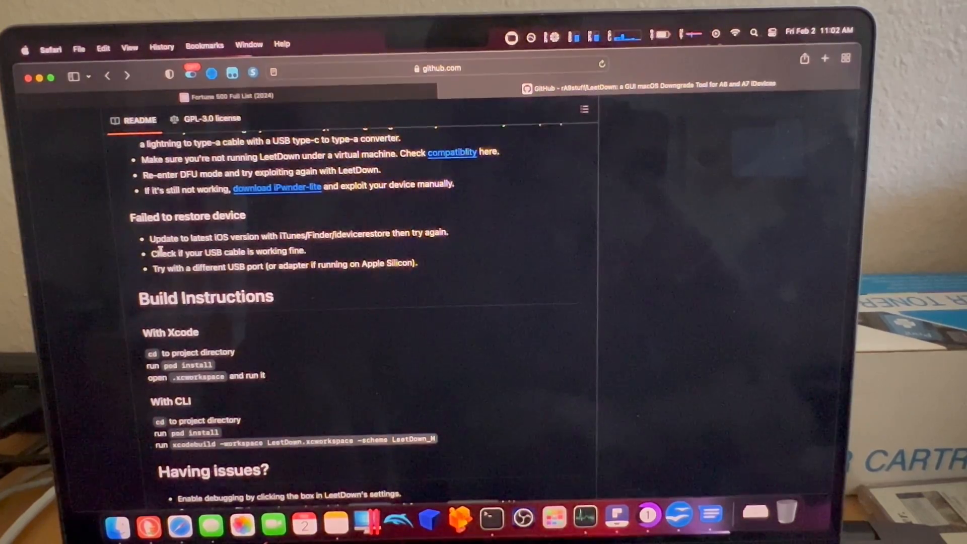
drag(150, 252, 418, 264)
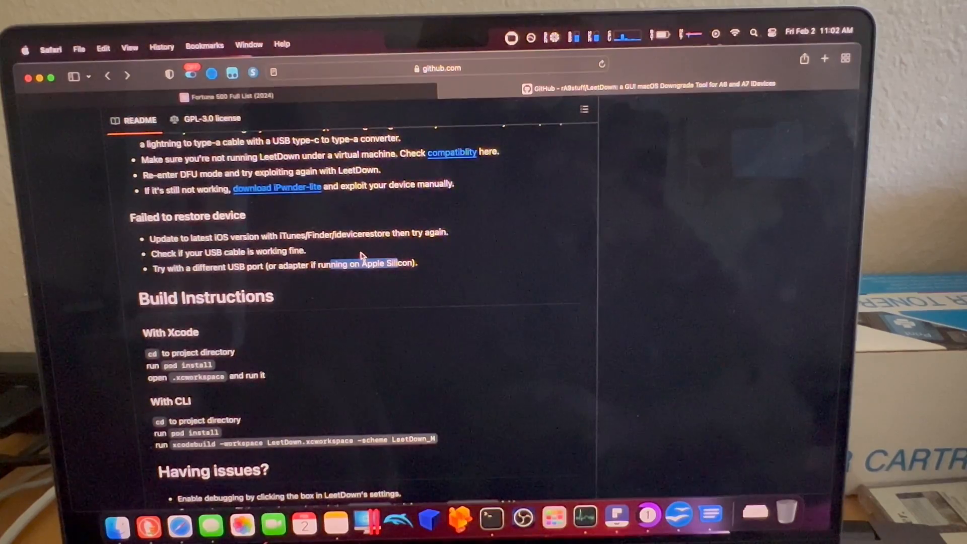
mouse_move(312, 282)
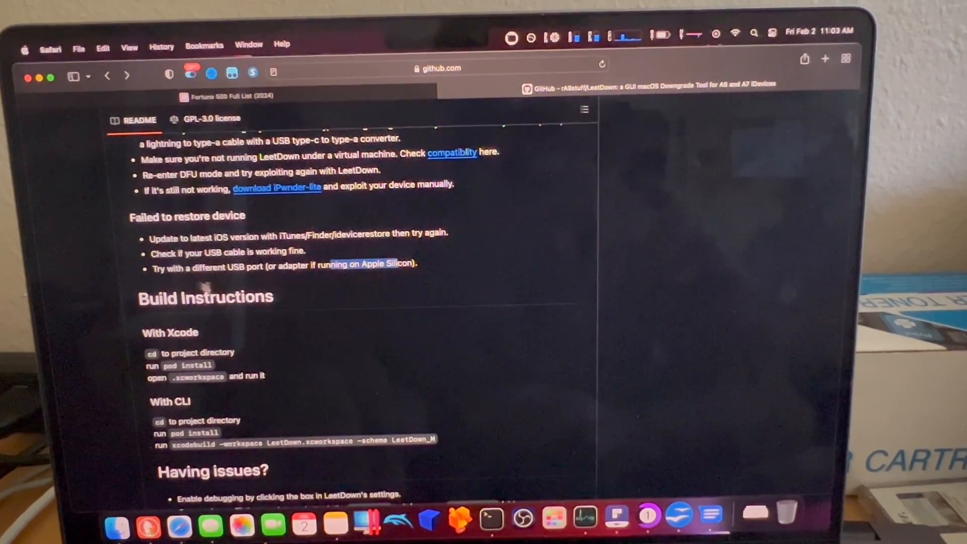
scroll(down, 3)
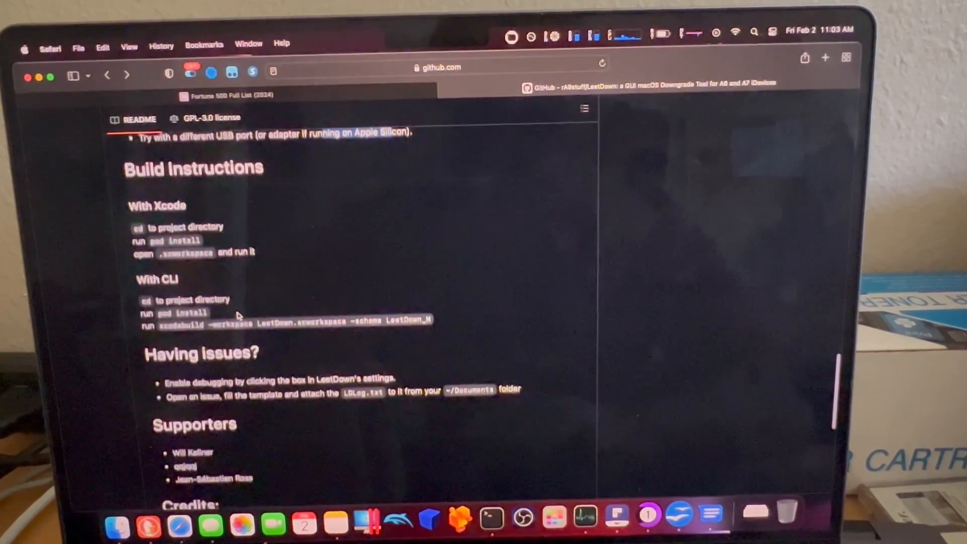
scroll(down, 3)
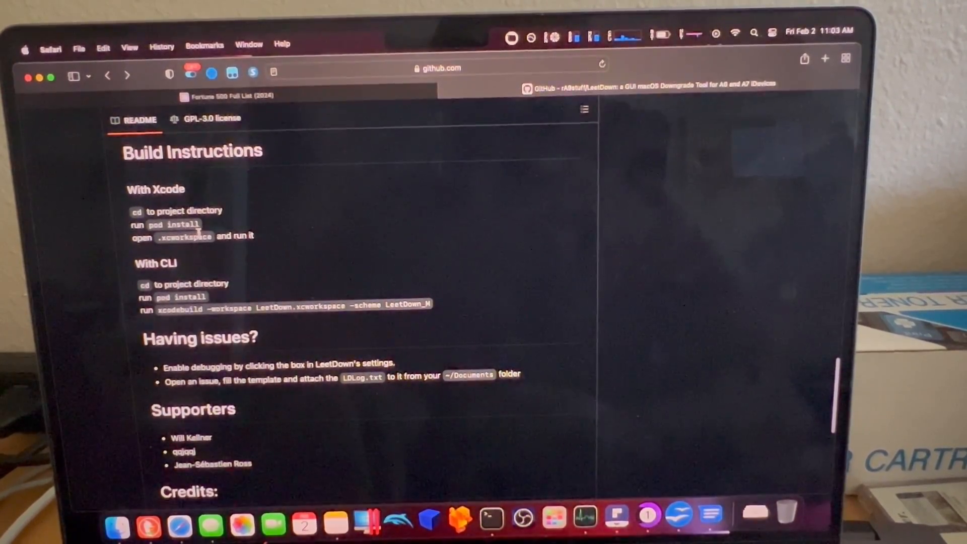
scroll(down, 3)
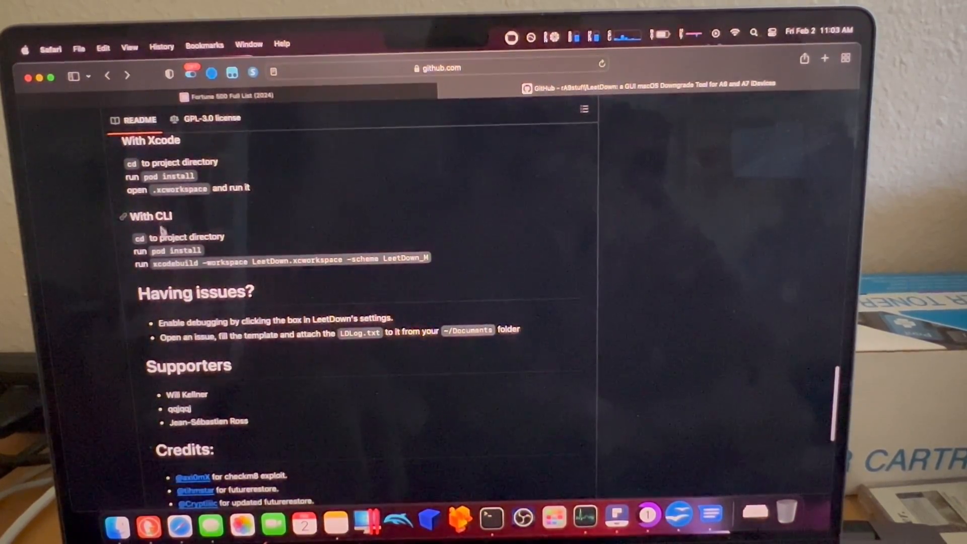
scroll(down, 3)
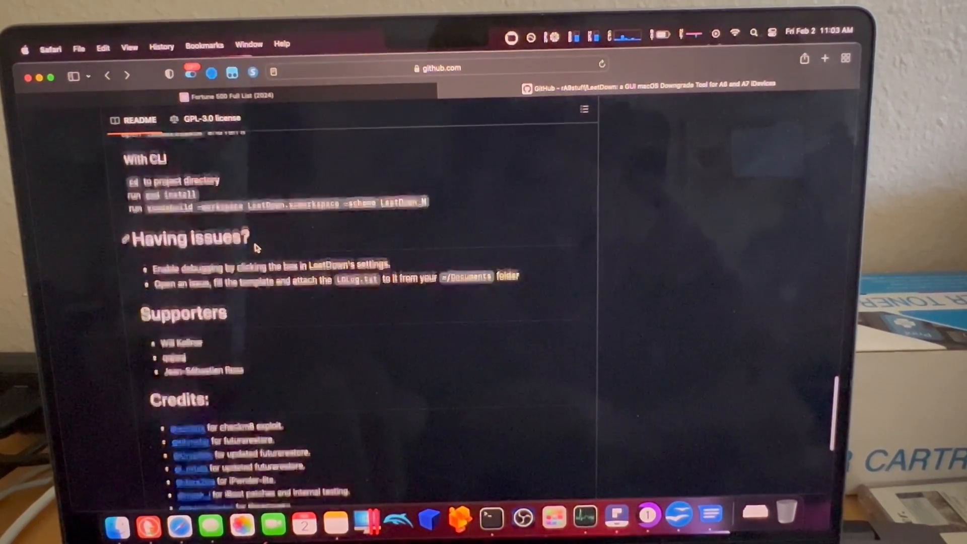
scroll(down, 3)
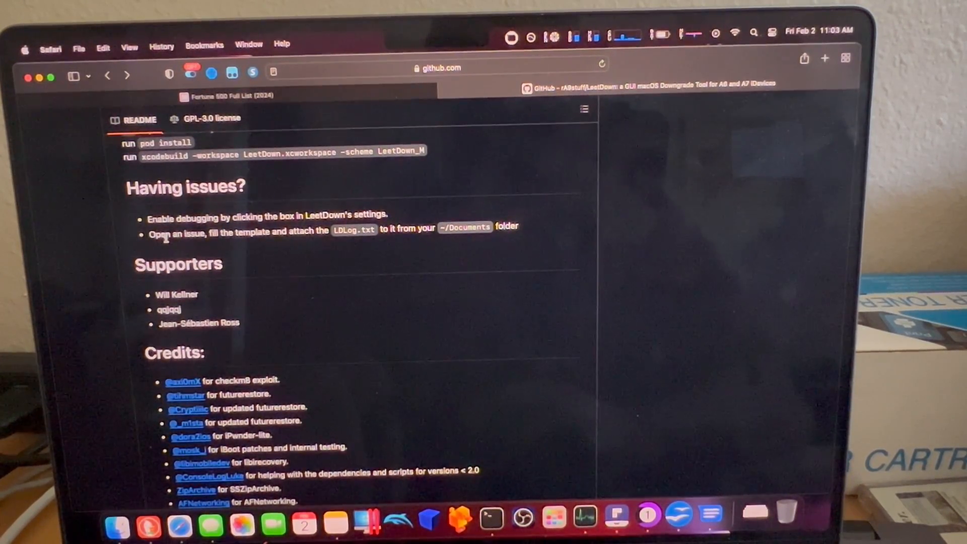
drag(149, 234, 327, 235)
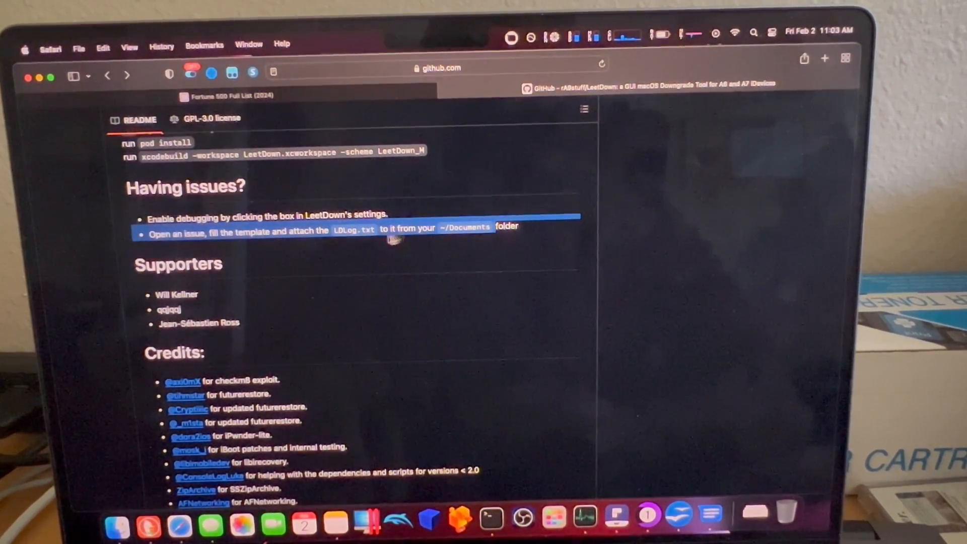
click(303, 259)
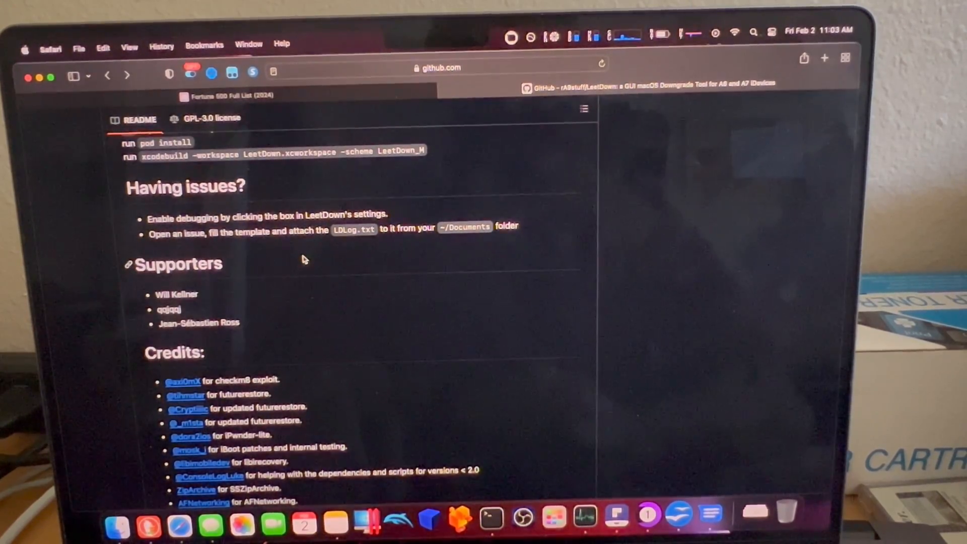
scroll(down, 3)
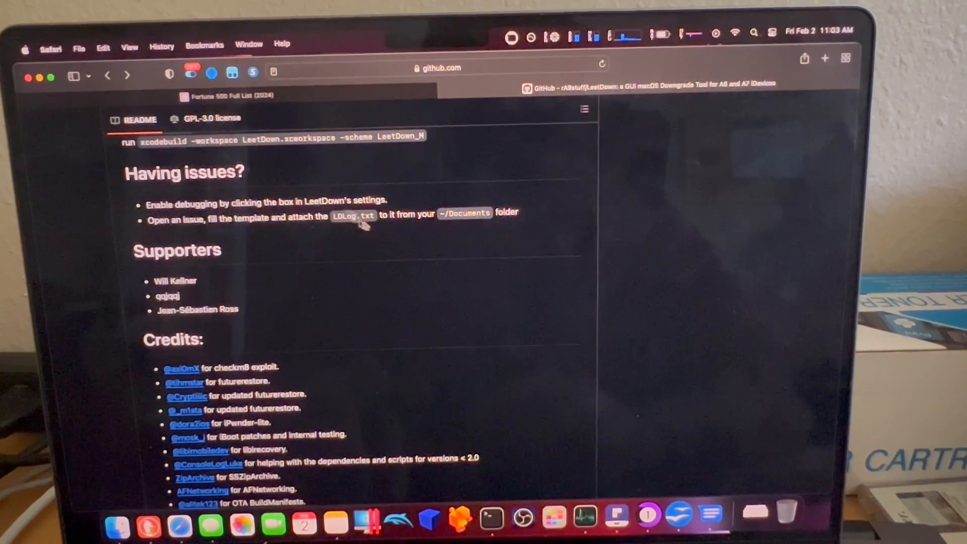
mouse_move(308, 264)
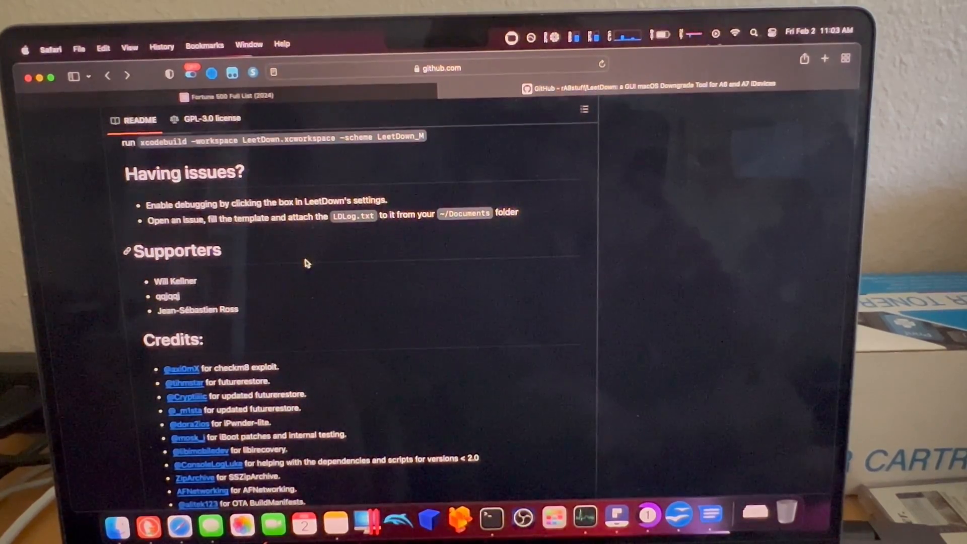
scroll(down, 3)
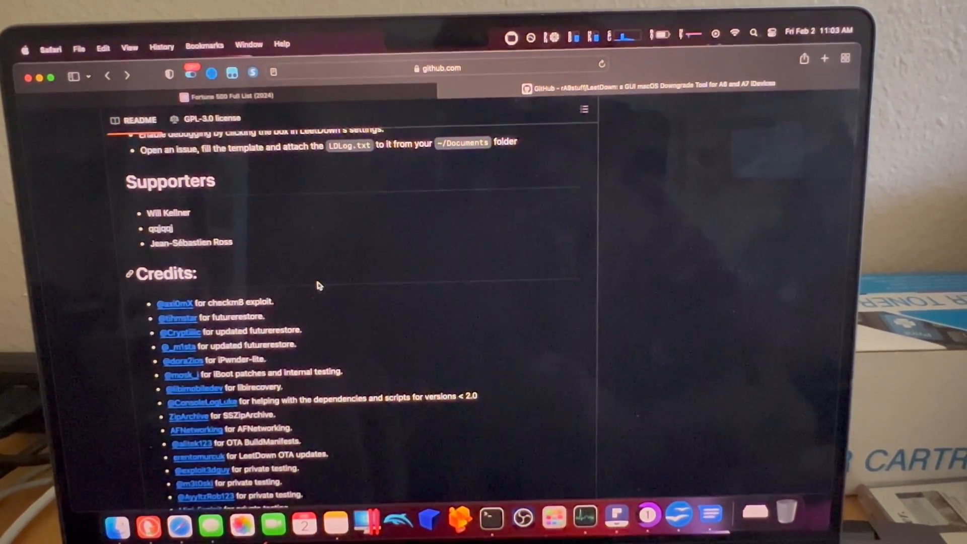
mouse_move(250, 233)
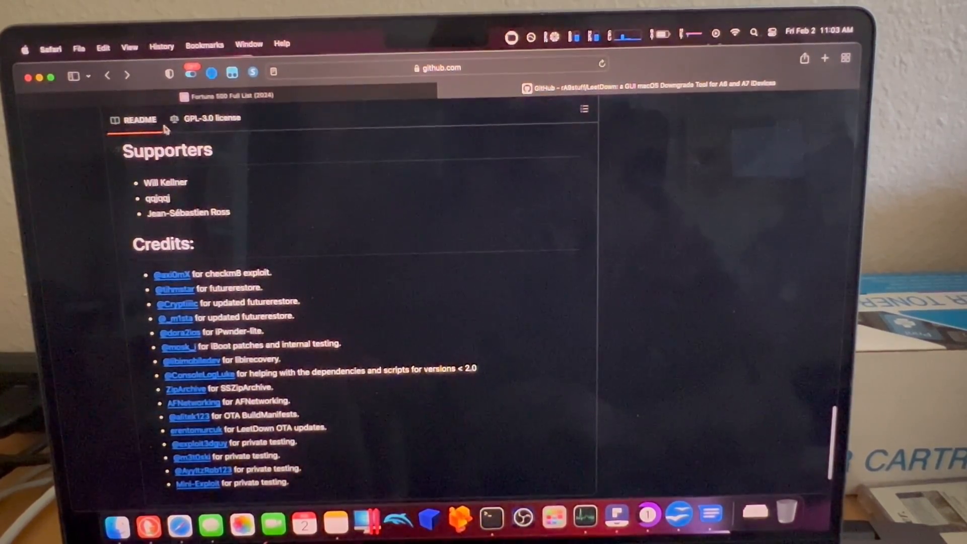
mouse_move(212, 193)
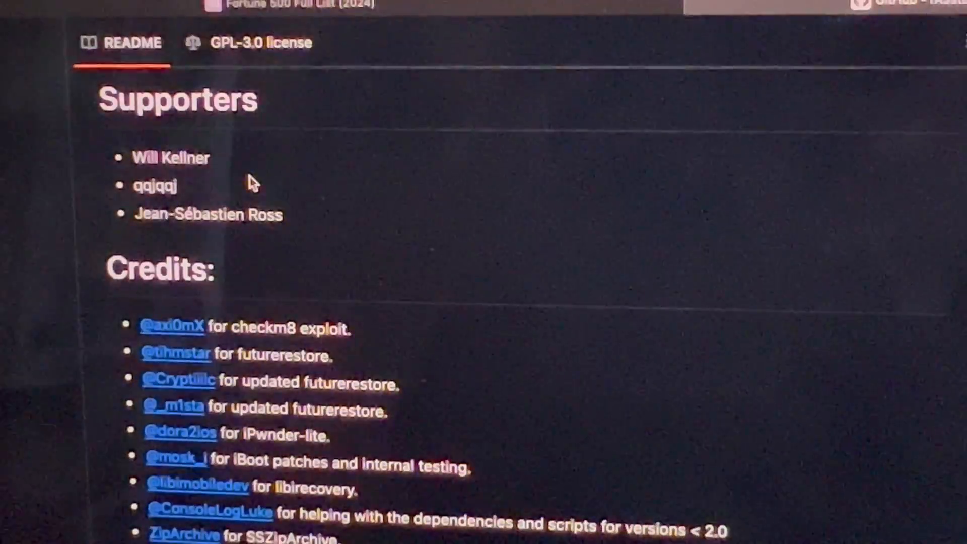
Scroll through the LeetDown README's Credits list and back up.
scroll(down, 3)
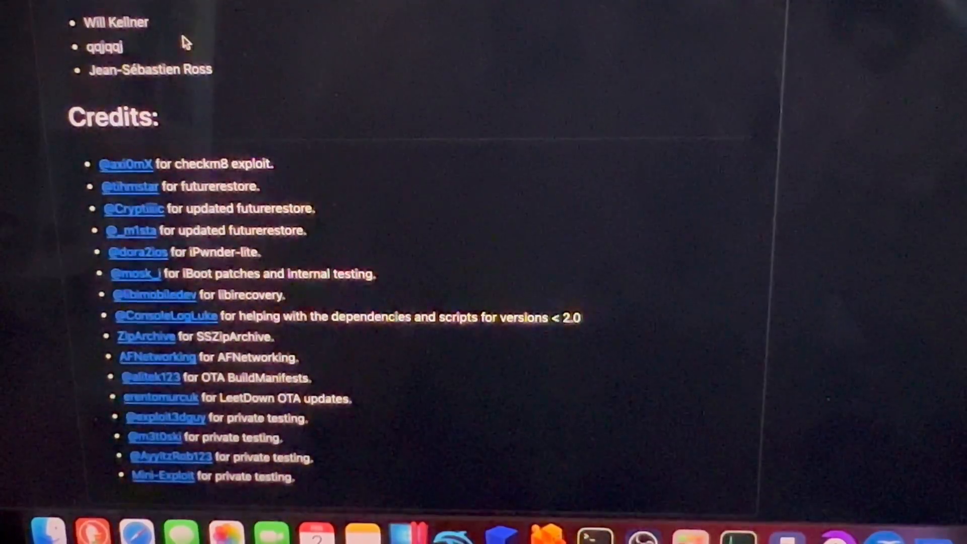
scroll(down, 3)
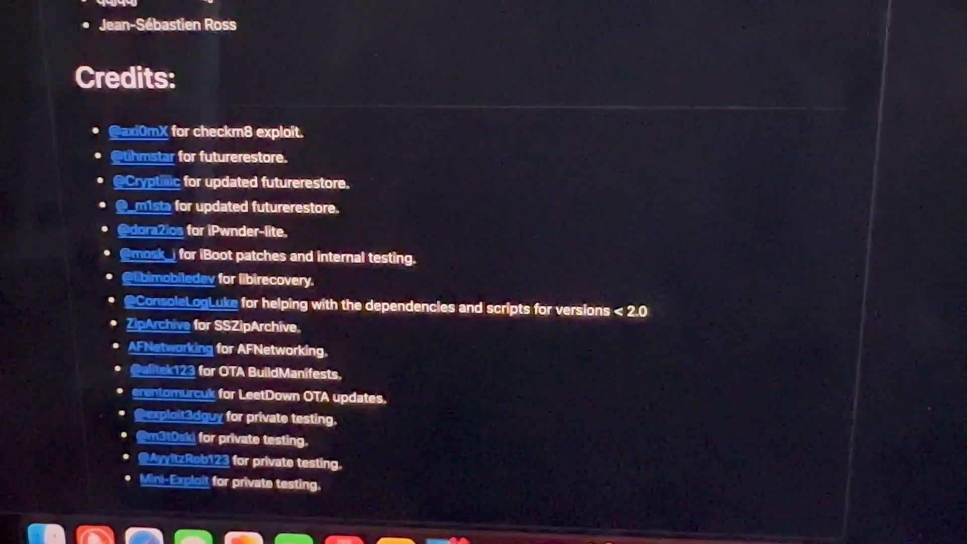
scroll(down, 3)
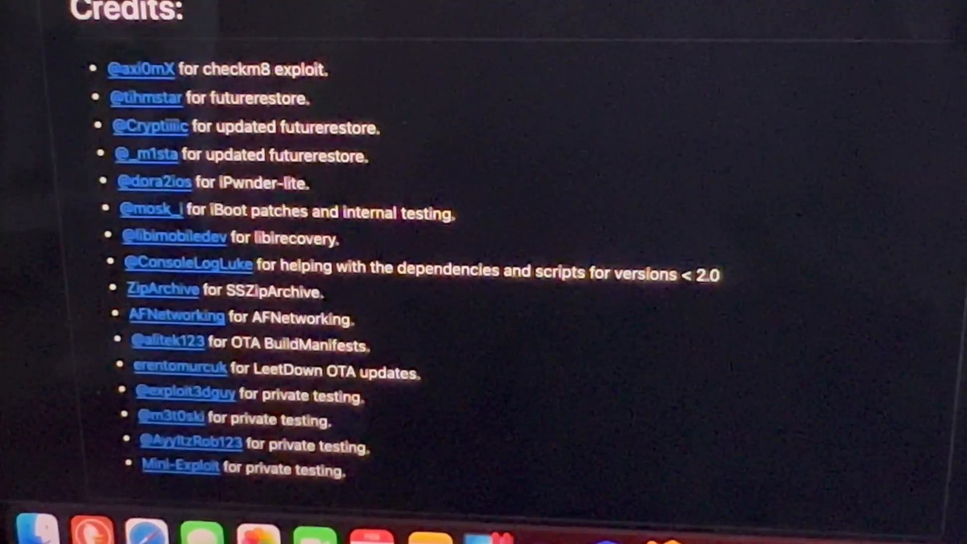
scroll(down, 3)
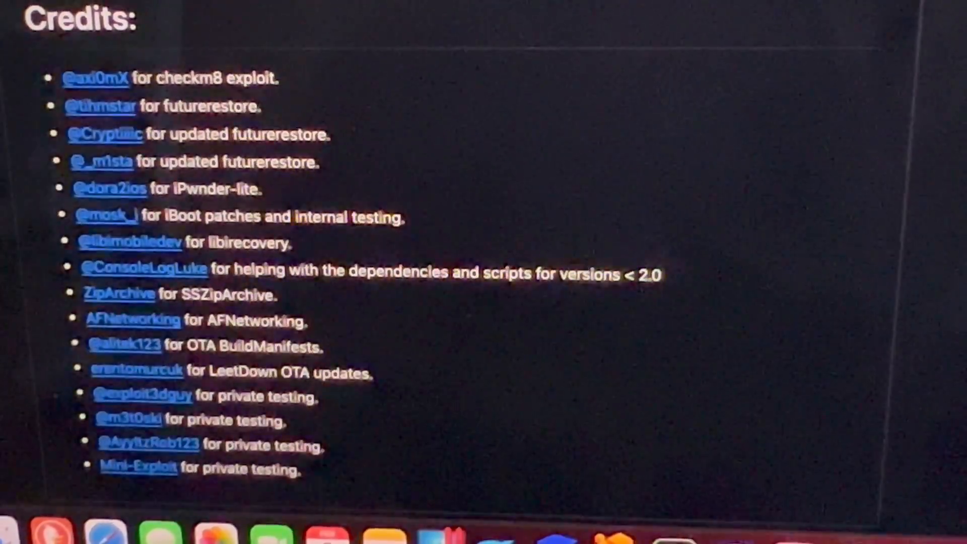
scroll(down, 3)
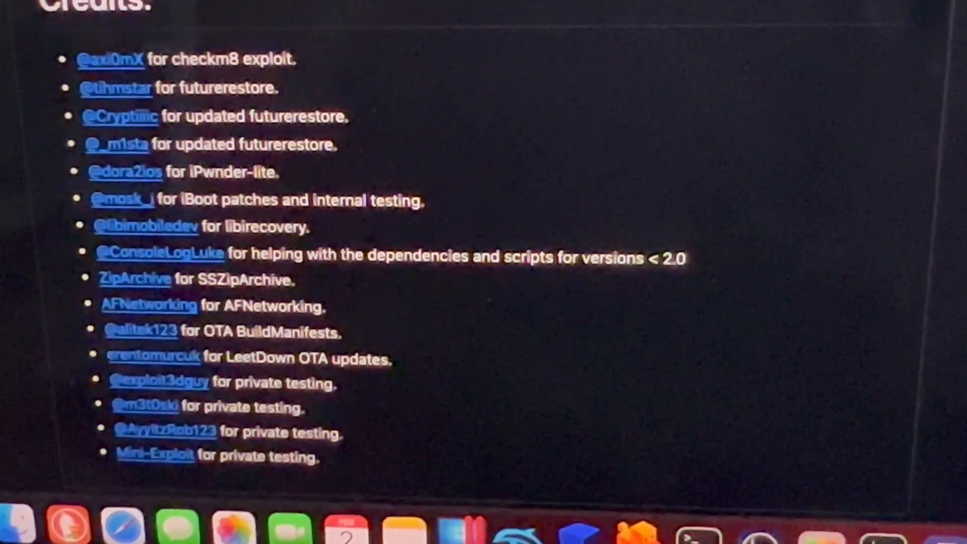
scroll(down, 3)
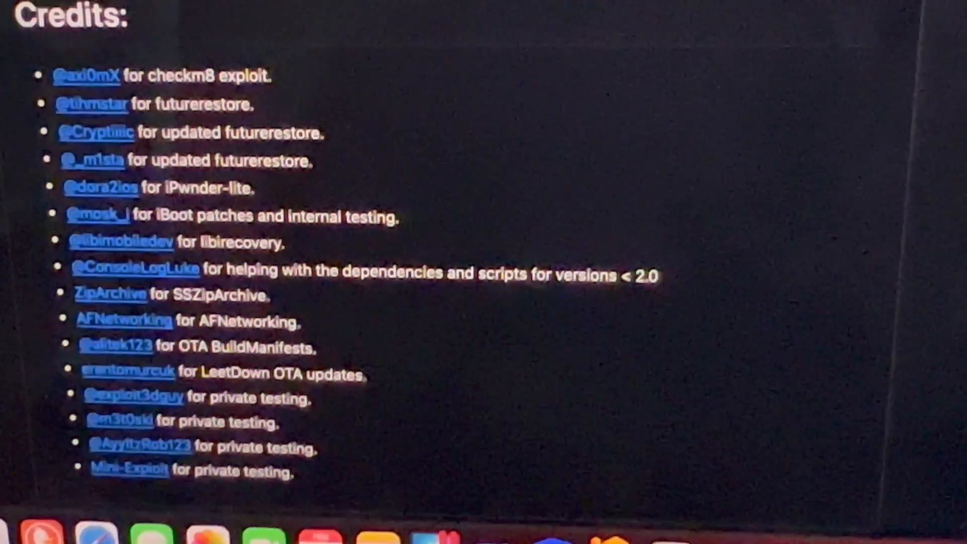
scroll(up, 3)
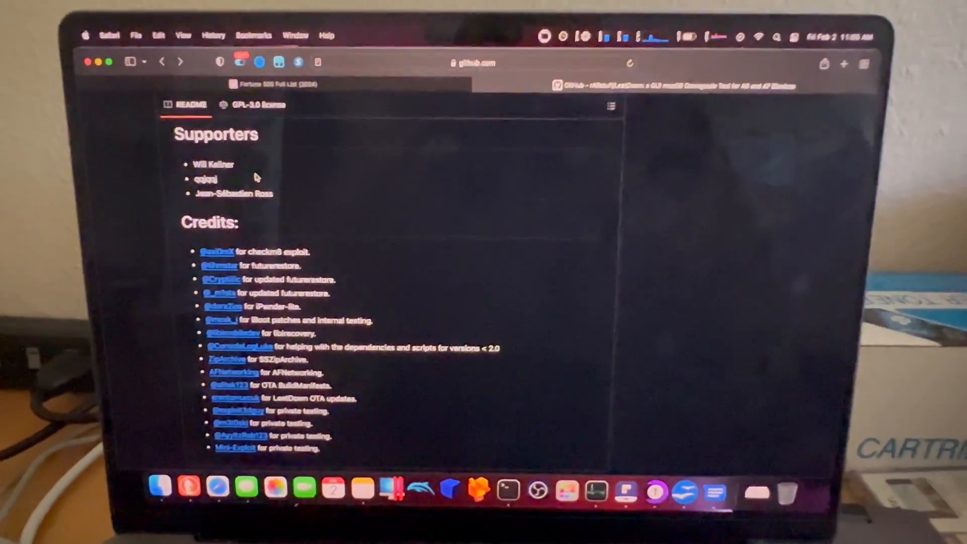
scroll(down, 3)
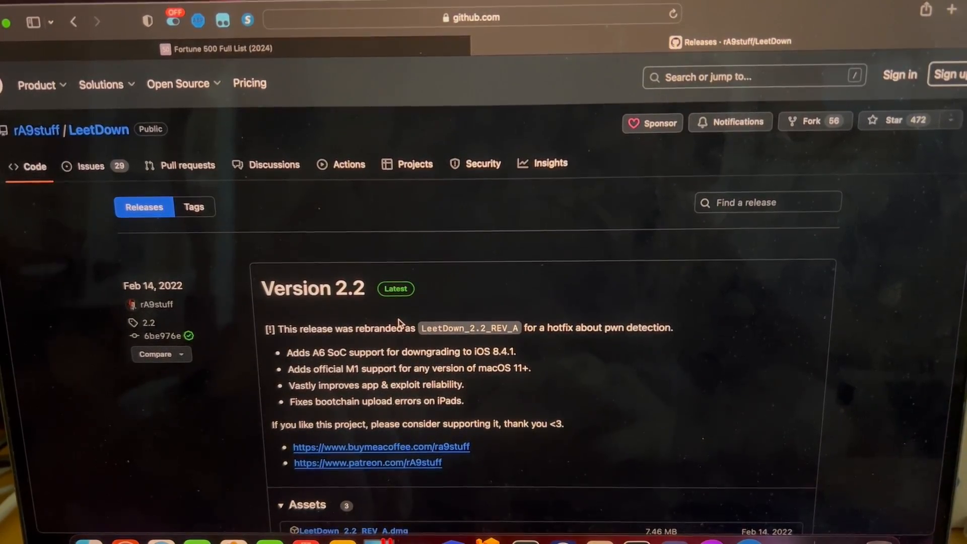
Browse the releases down to page 2's Version 1.0, then return to Version 2.2 Latest.
scroll(down, 3)
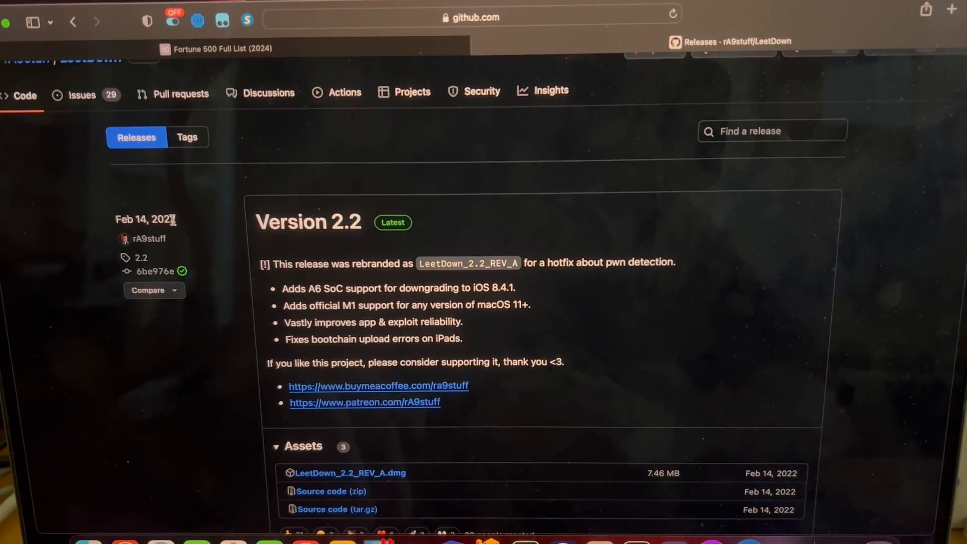
double_click(145, 219)
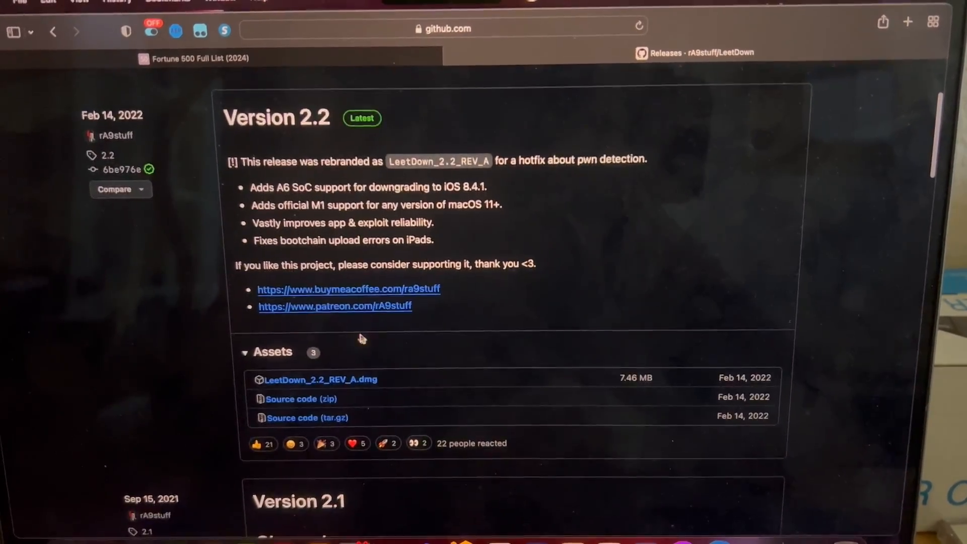
scroll(down, 3)
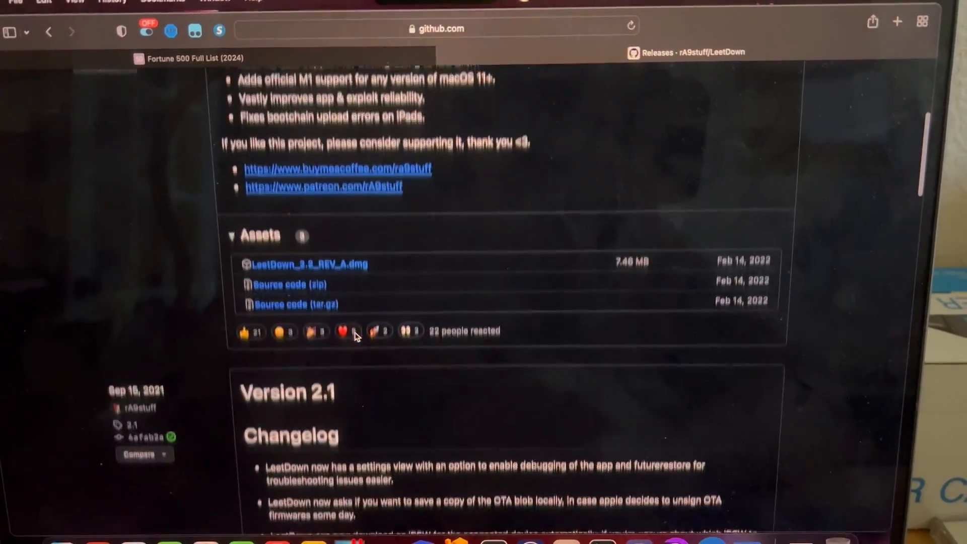
scroll(down, 3)
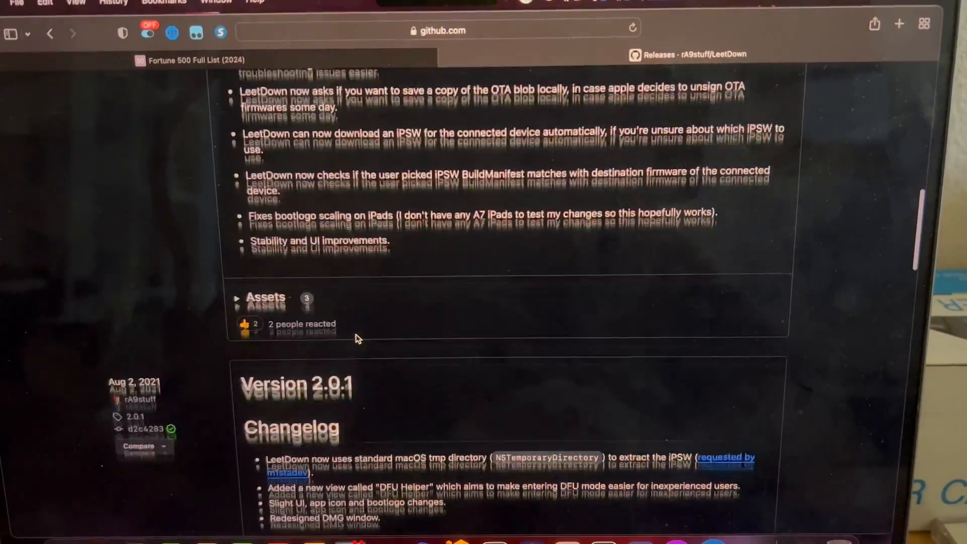
scroll(down, 3)
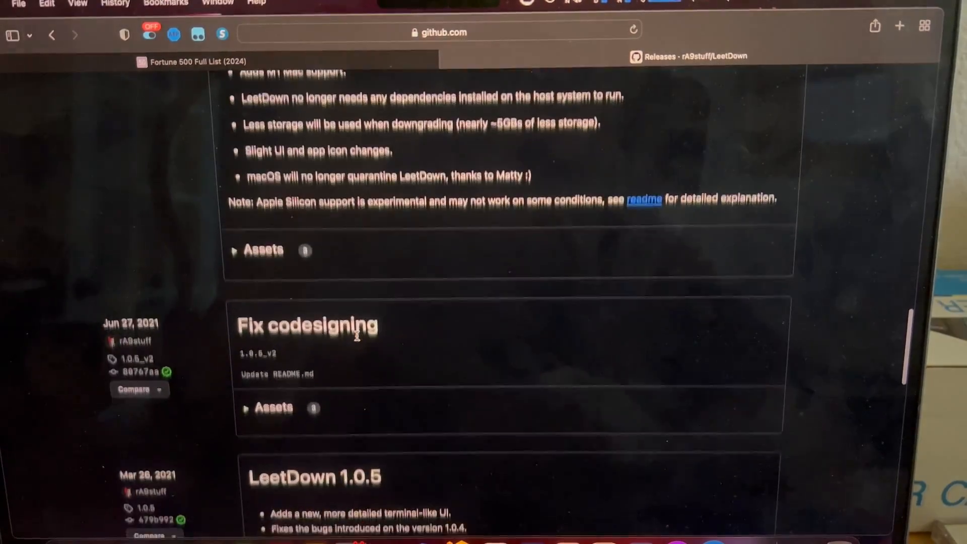
scroll(down, 3)
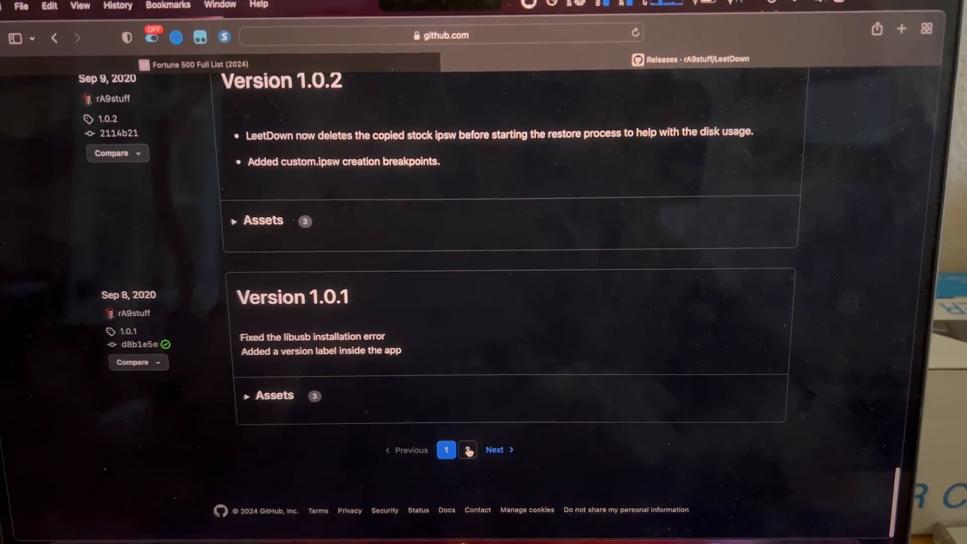
click(467, 450)
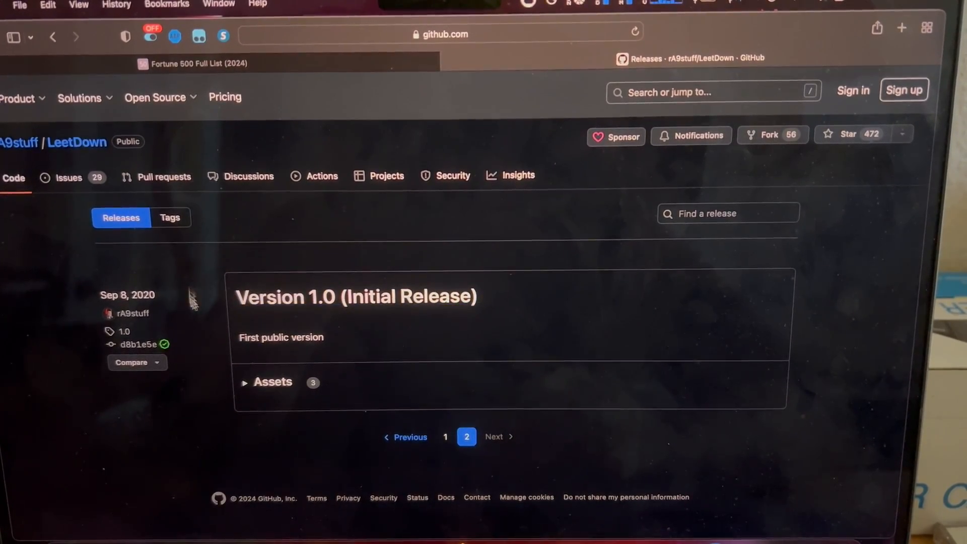
click(445, 437)
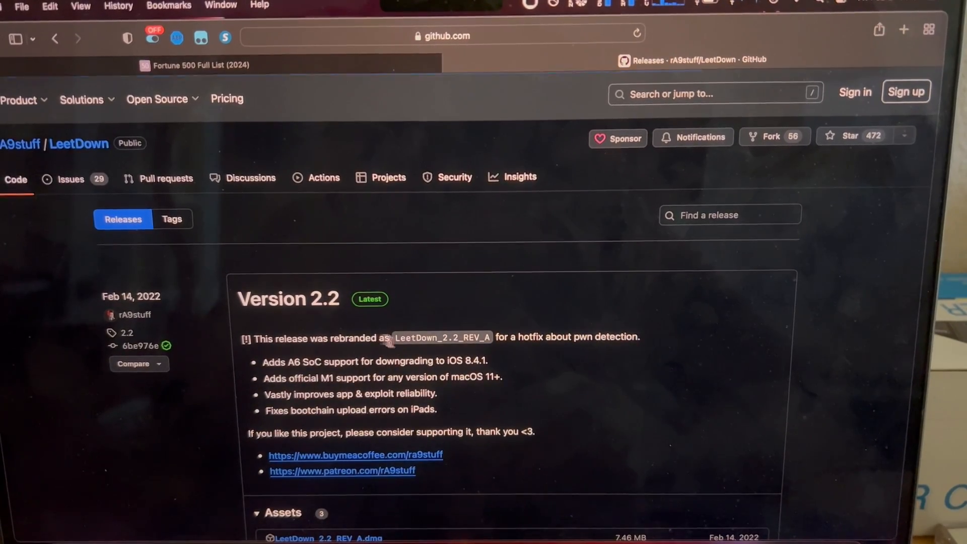
scroll(down, 3)
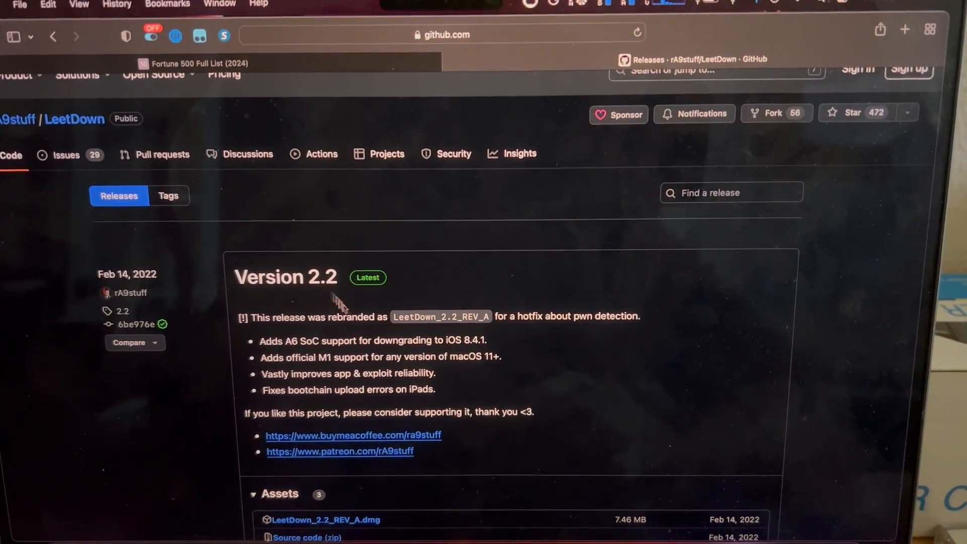
Download LeetDown_2.2_REV_A.dmg from the Version 2.2 assets and open it.
scroll(down, 3)
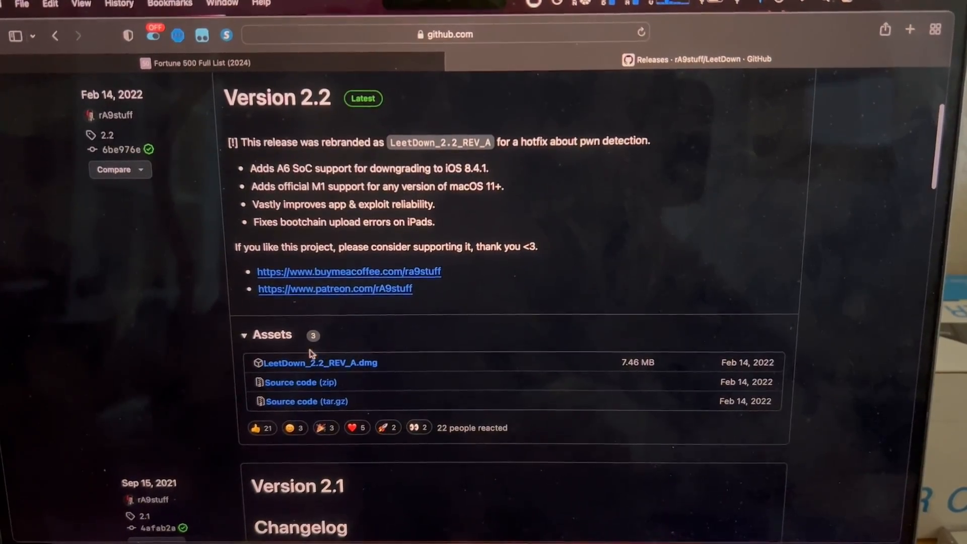
click(320, 362)
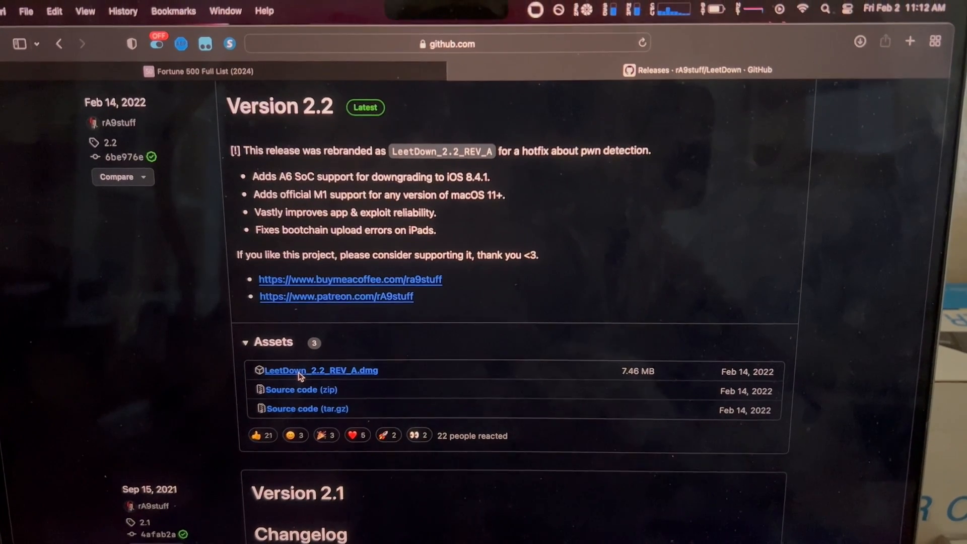
click(321, 370)
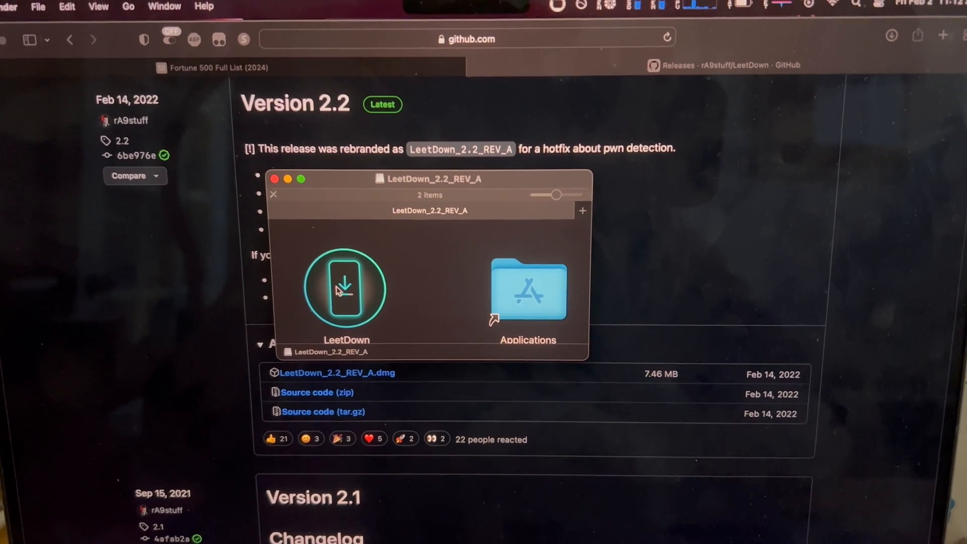
Drag the LeetDown app onto the Applications shortcut and launch it.
drag(344, 289, 528, 290)
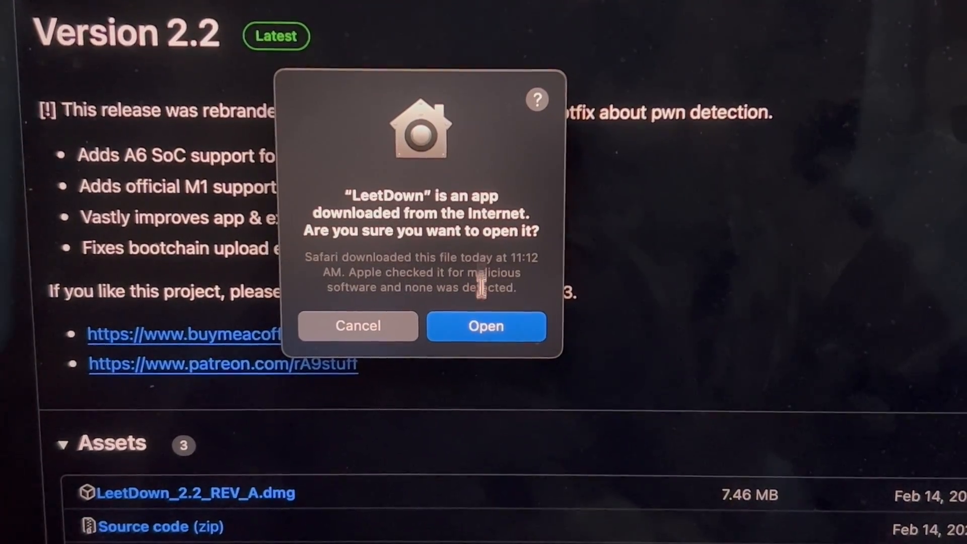
Confirm the Gatekeeper prompt so LeetDown opens and waits for a DFU device.
click(486, 326)
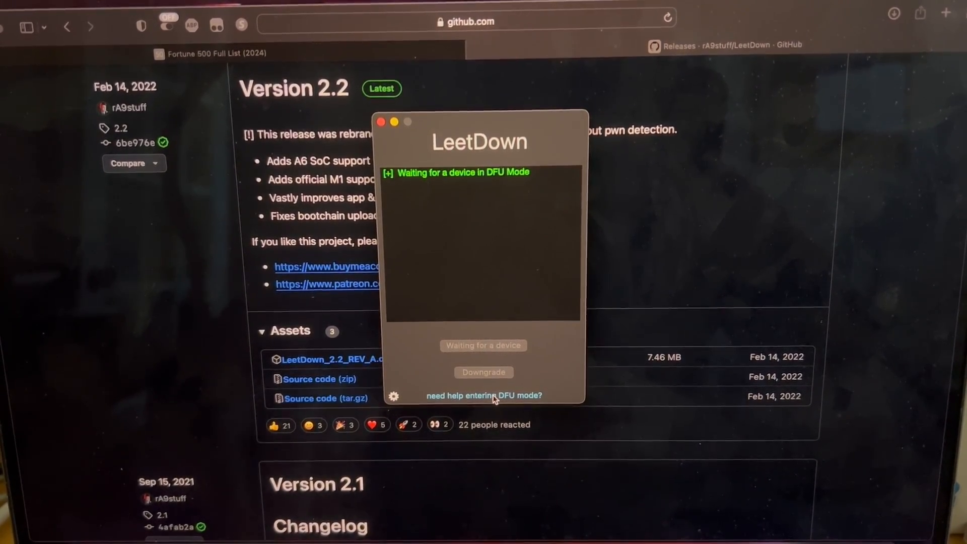
Follow LeetDown's DFU Helper countdown to put the iPad into DFU mode.
click(483, 396)
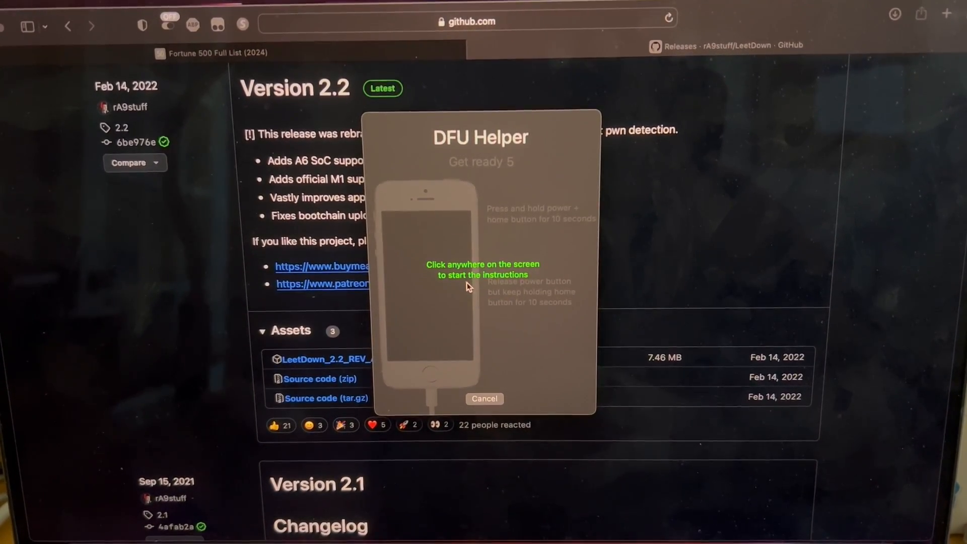
click(482, 270)
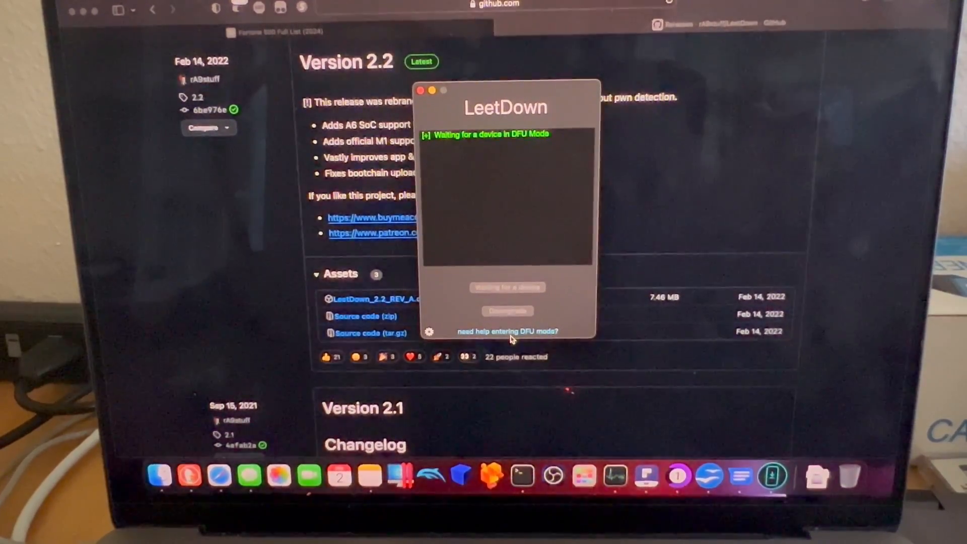
click(506, 331)
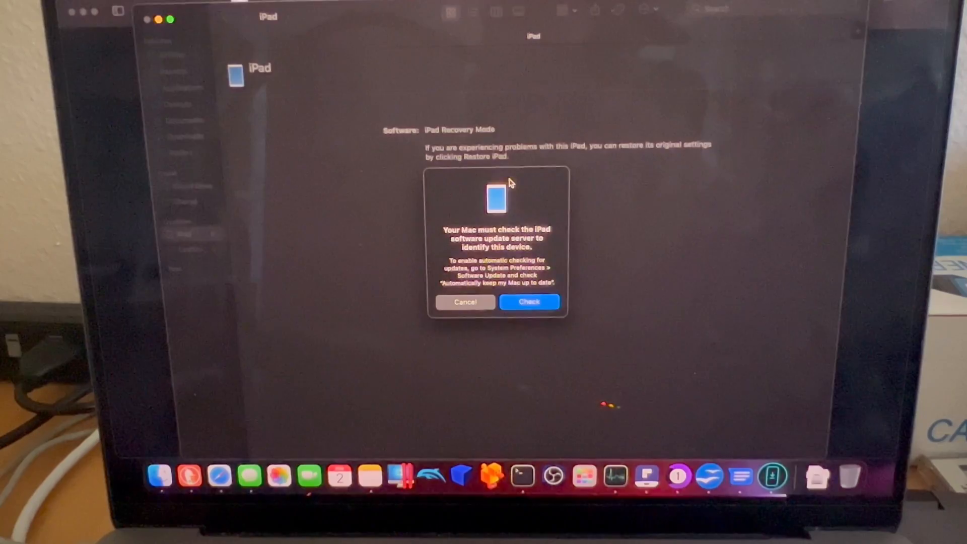
Cancel the update server check and acknowledge the recovery-mode alert.
click(528, 302)
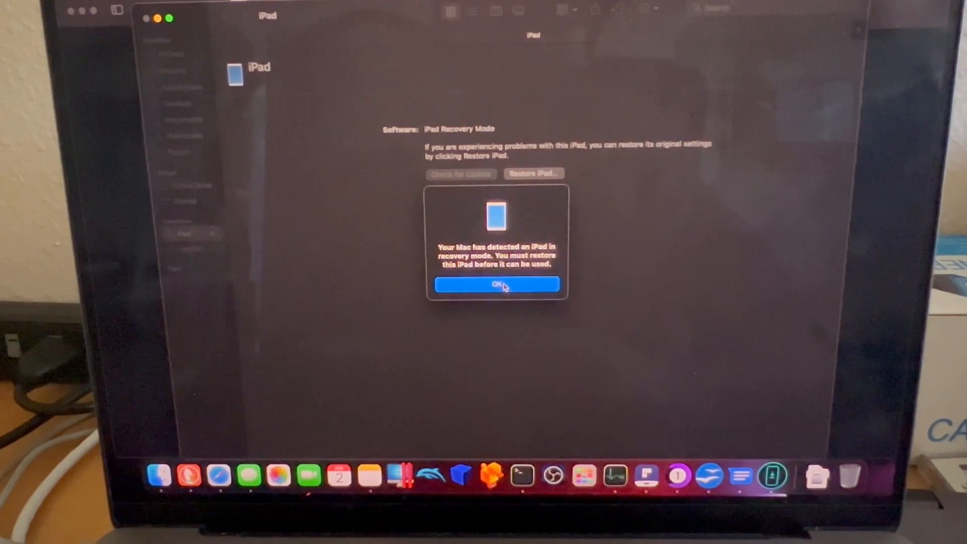
click(497, 285)
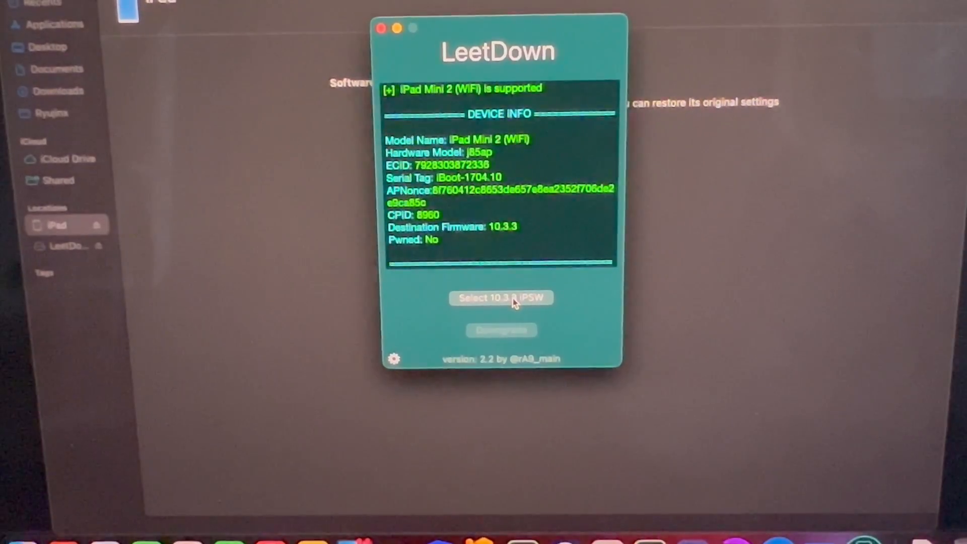
Choose Select 10.3.3 IPSW and let LeetDown download the iPad4,4 firmware.
click(500, 297)
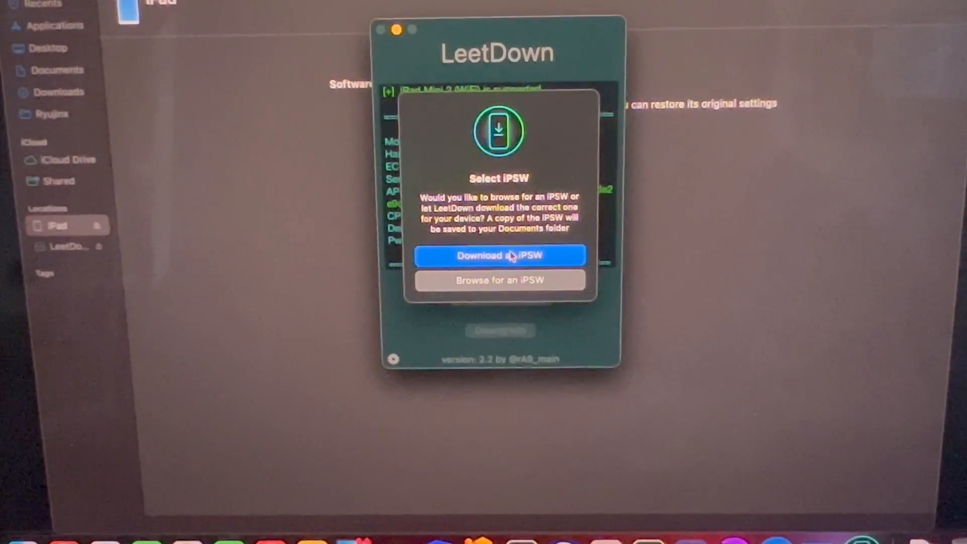
click(499, 255)
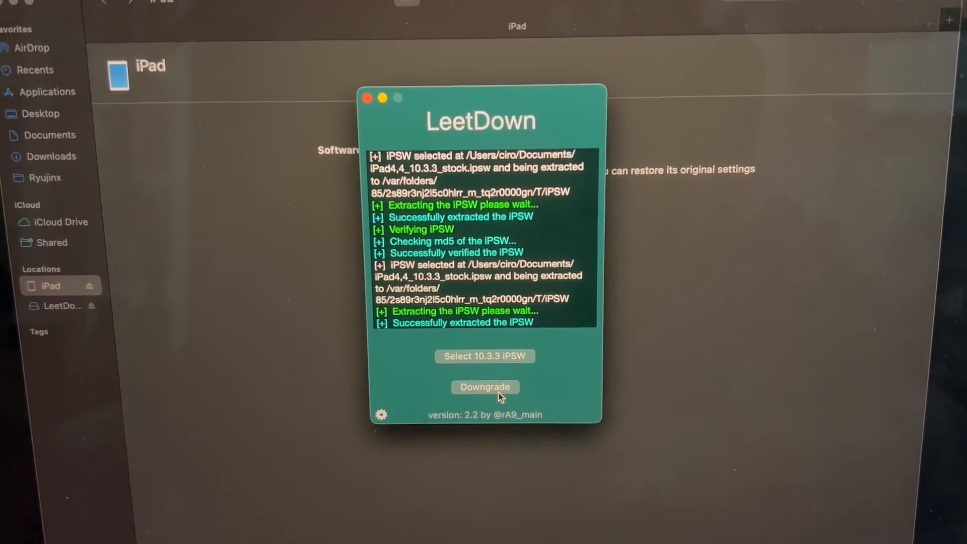
Start the LeetDown downgrade of the iPad to iOS 10.3.3.
click(484, 386)
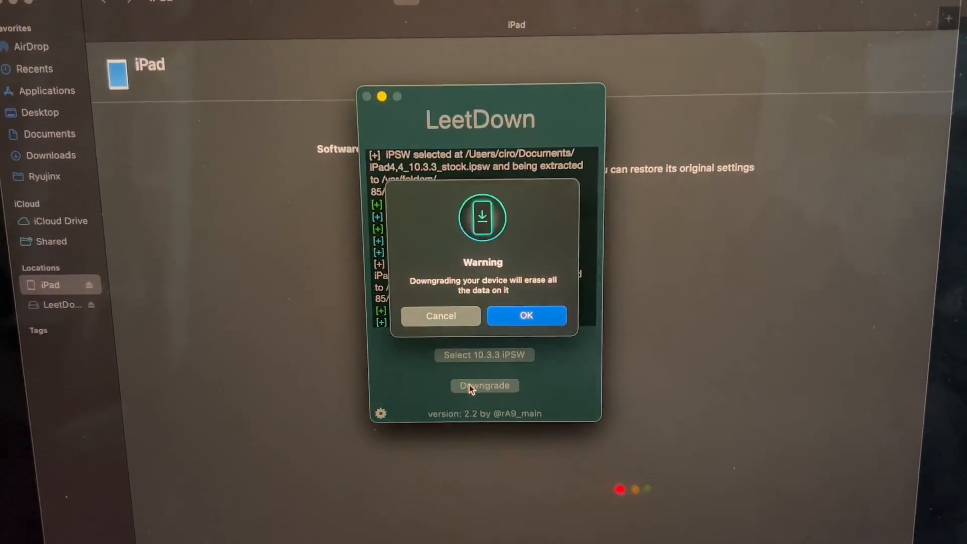
mouse_move(511, 240)
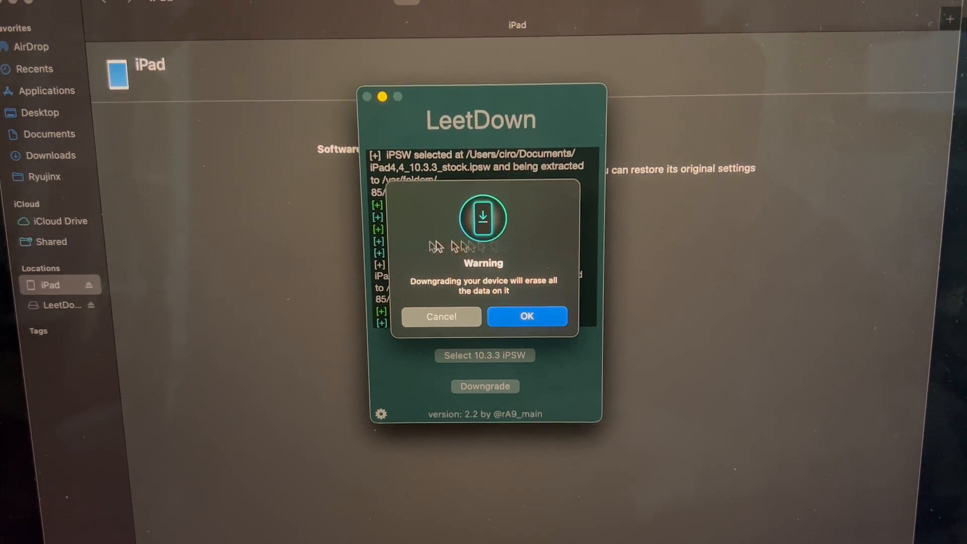
mouse_move(512, 223)
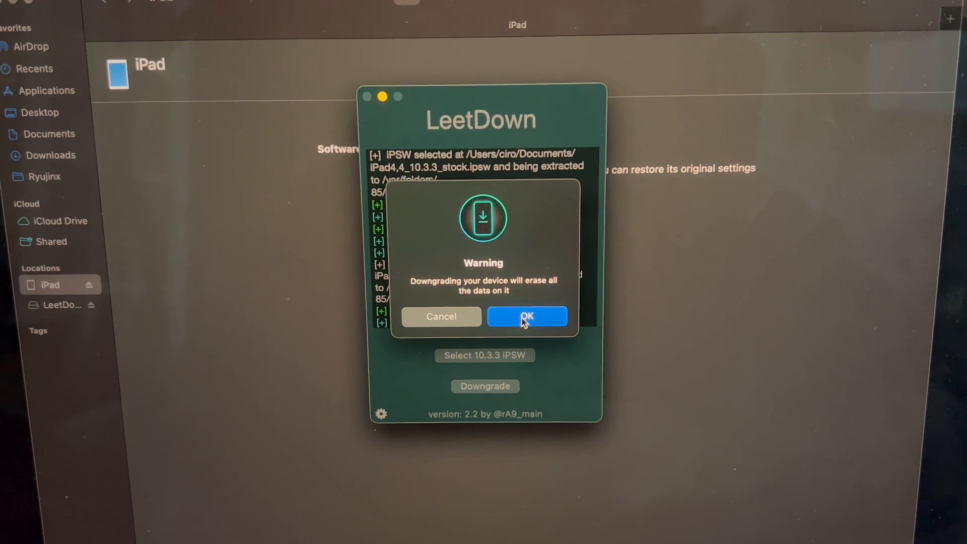
click(527, 316)
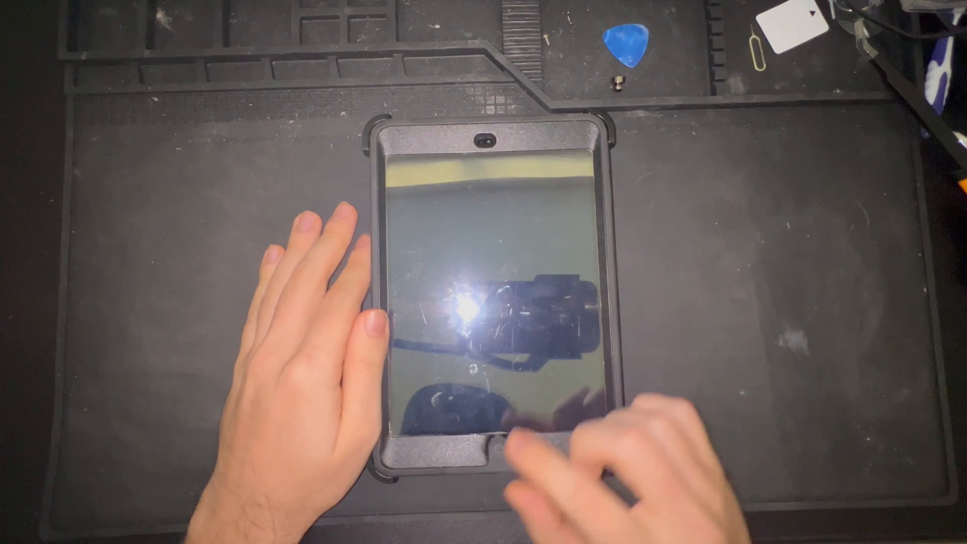
Unlock the iPad and open Settings > General > About to confirm iOS 10.3.3.
click(494, 451)
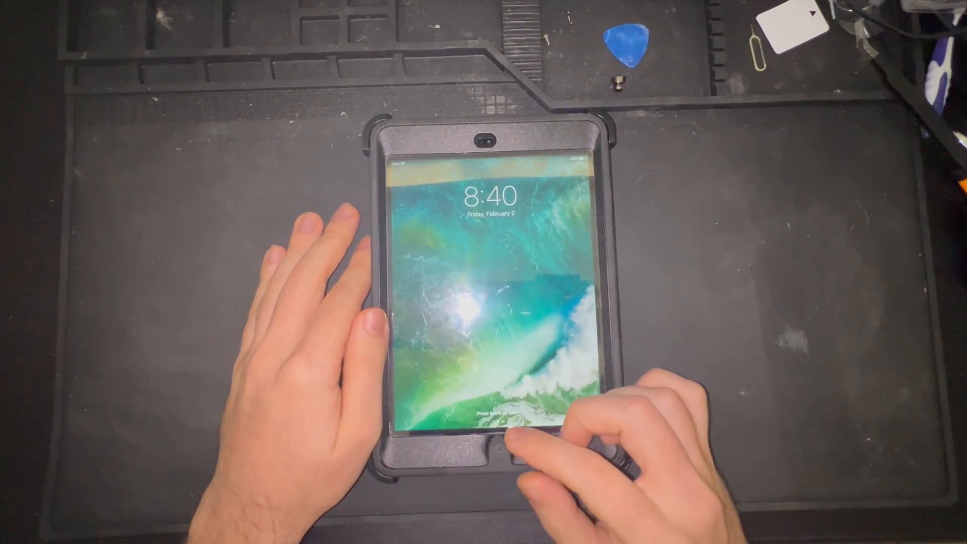
click(491, 448)
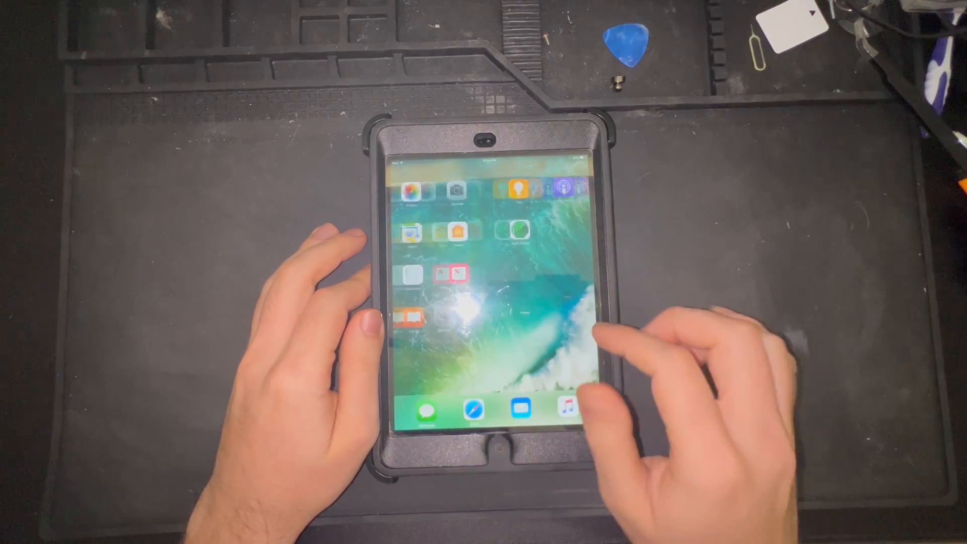
scroll(left, 3)
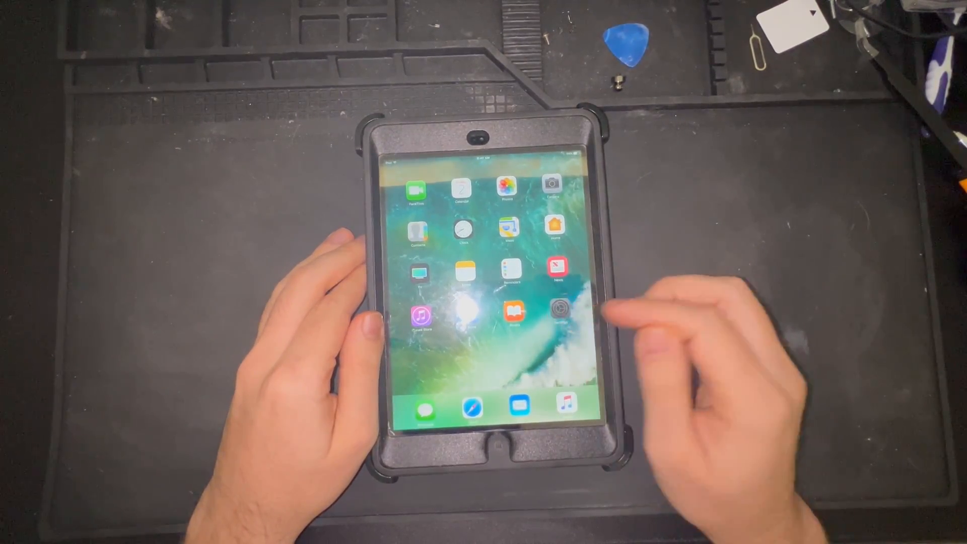
click(559, 307)
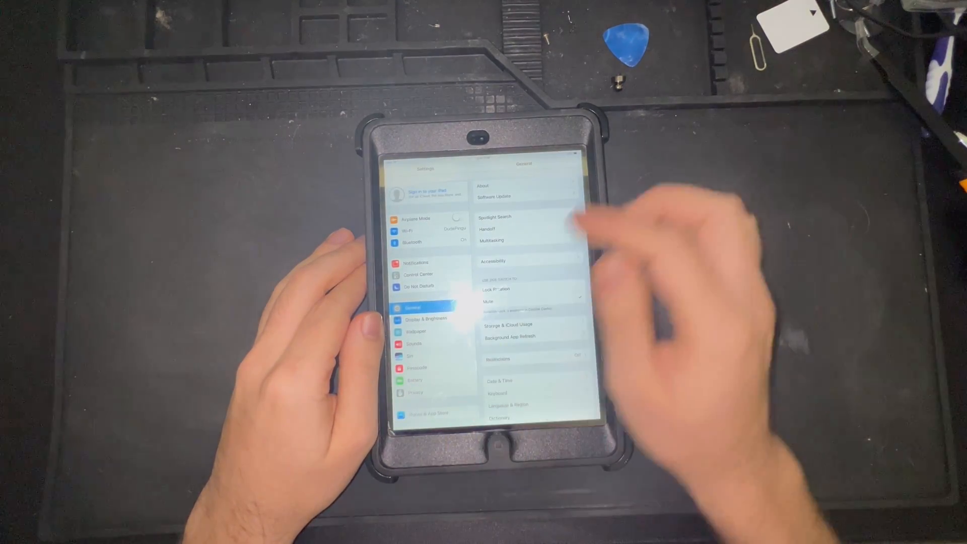
click(482, 185)
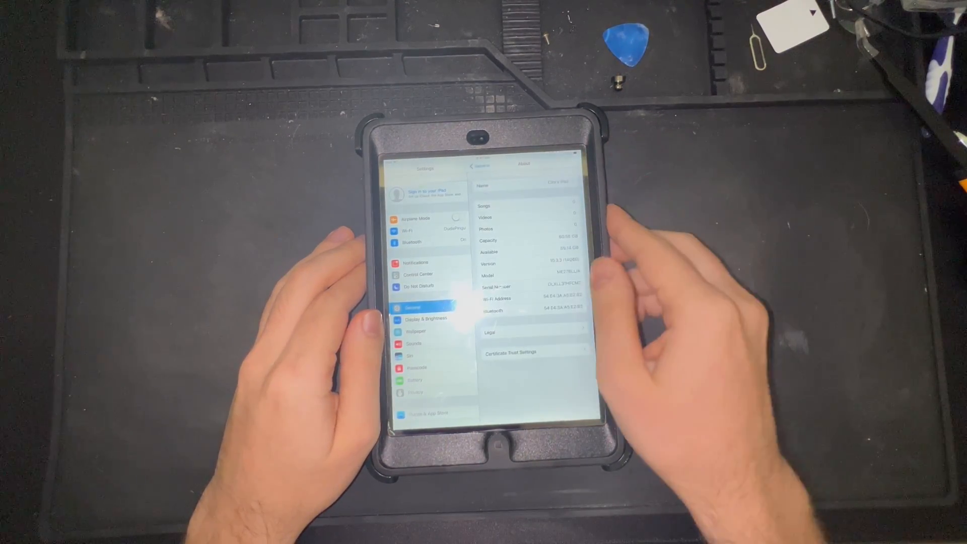